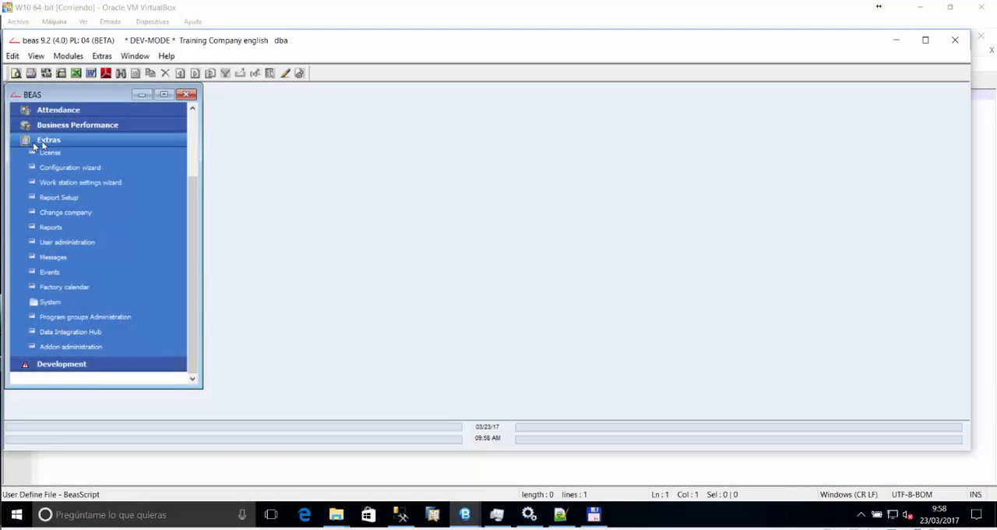
- Collapse the Extras module group in the BEAS menu tree
click(46, 139)
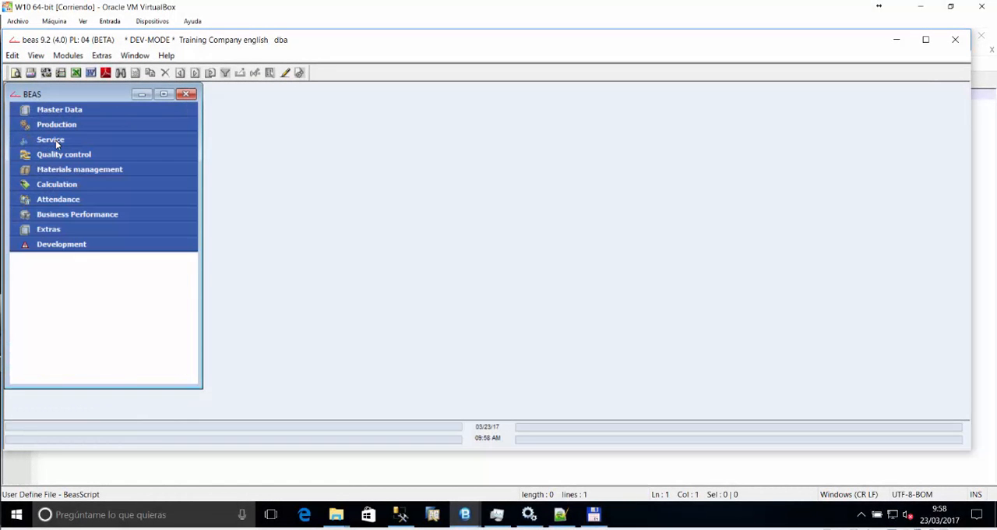
mouse_move(53, 232)
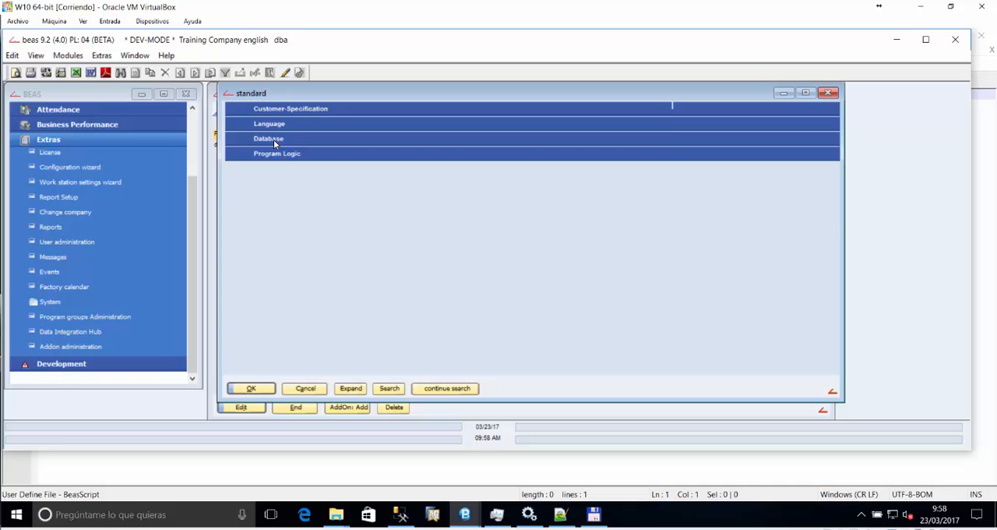
- Review the beas_pers=testfield=varchar(10) table extension line and run Start Test on it
click(268, 137)
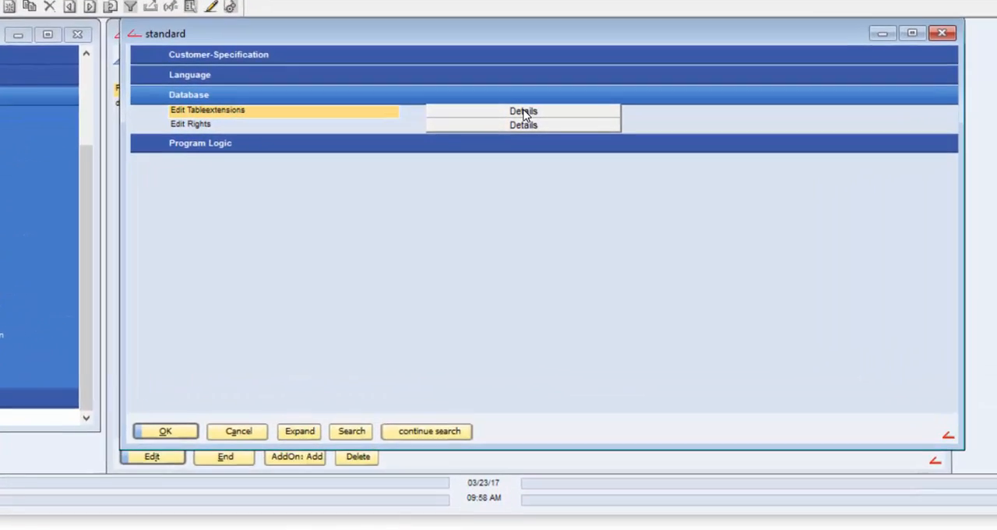
click(520, 109)
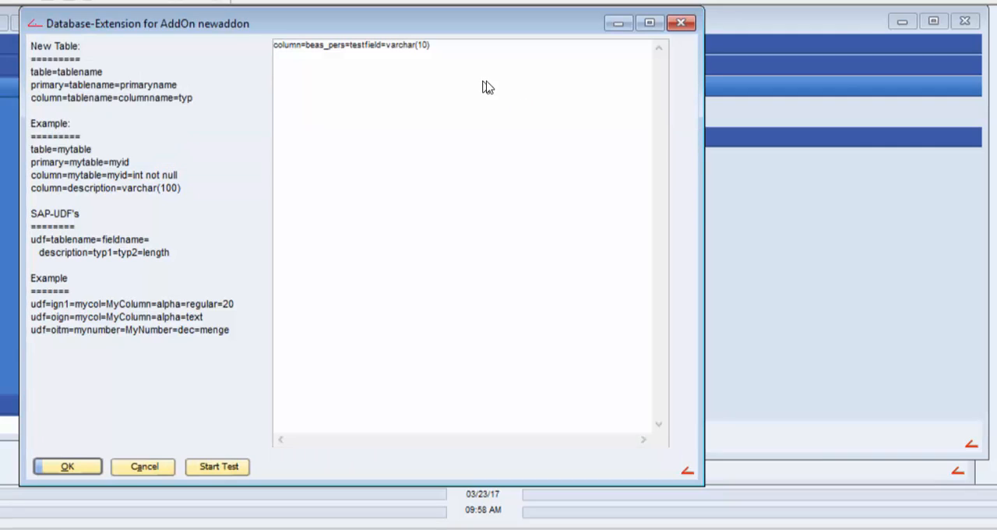
double_click(321, 46)
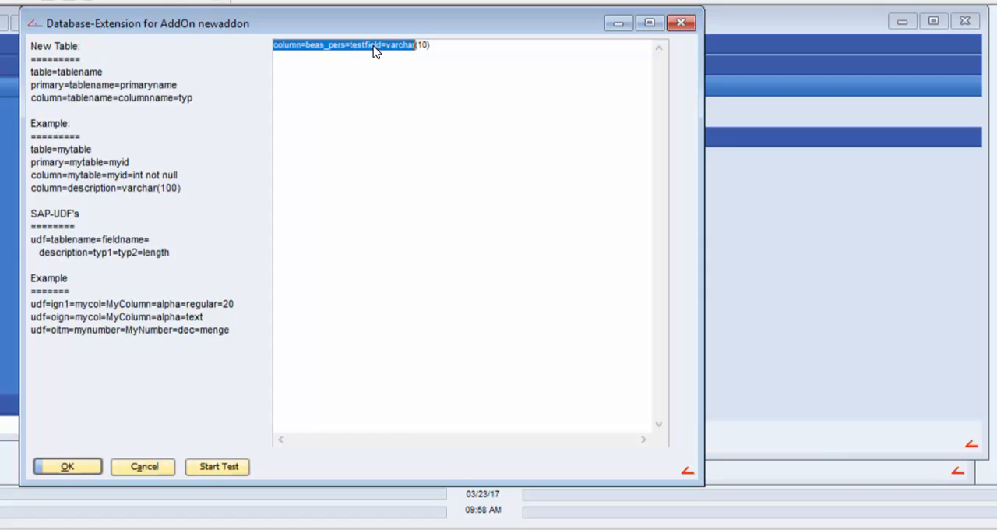
double_click(354, 43)
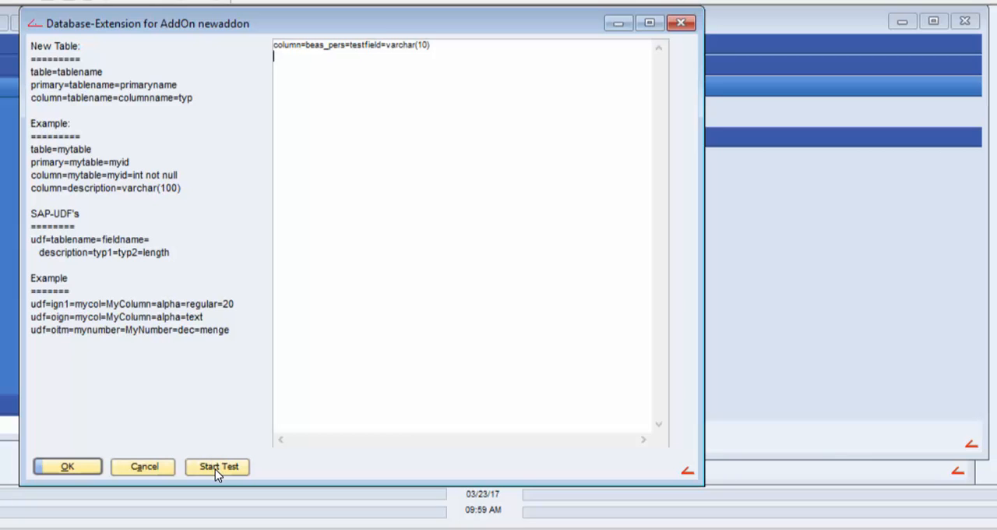
click(218, 467)
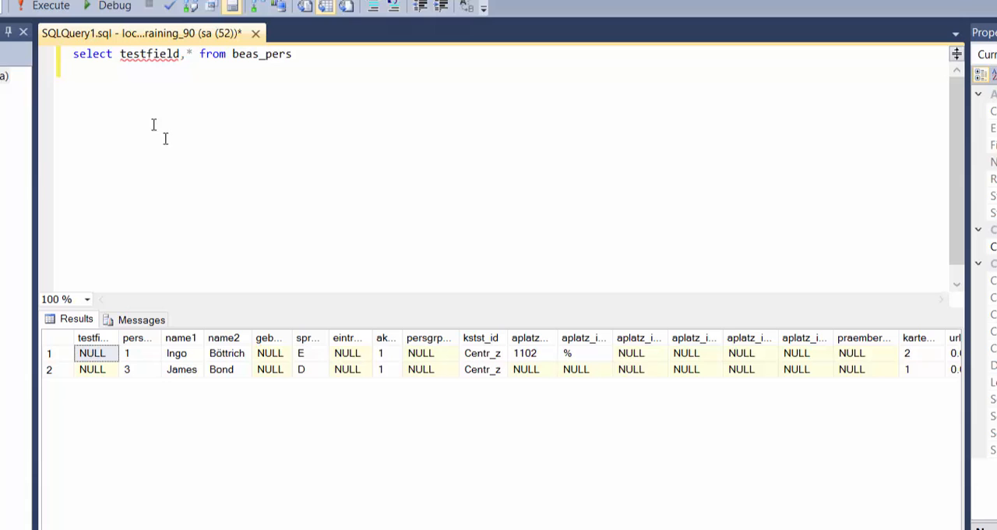
- Inspect the beas_pers result grid: NULL testfield column and the udf values of both rows
double_click(148, 54)
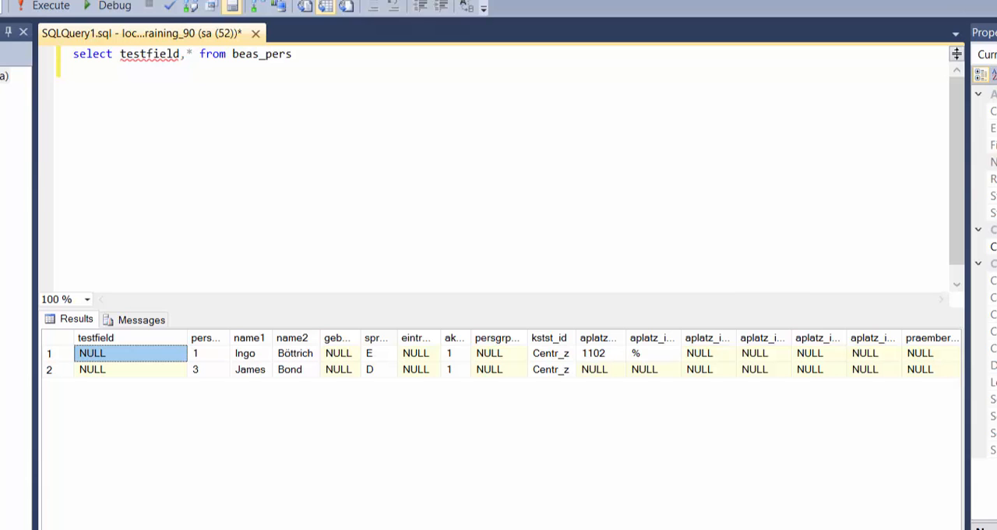
scroll(right, 3)
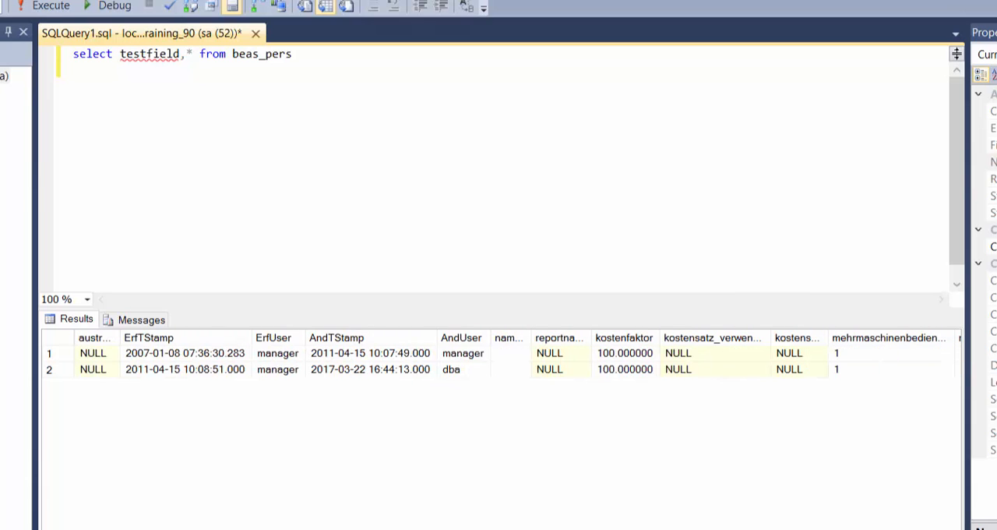
scroll(right, 3)
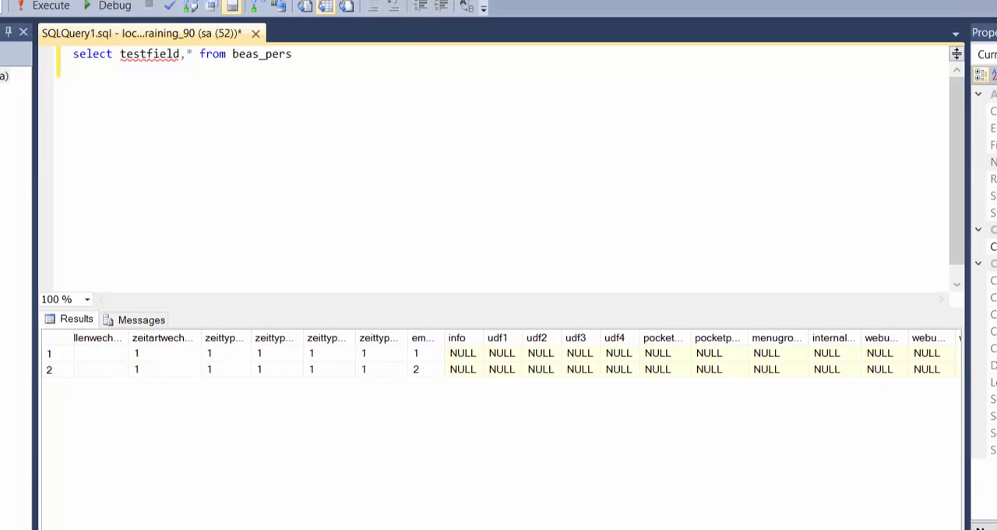
scroll(right, 3)
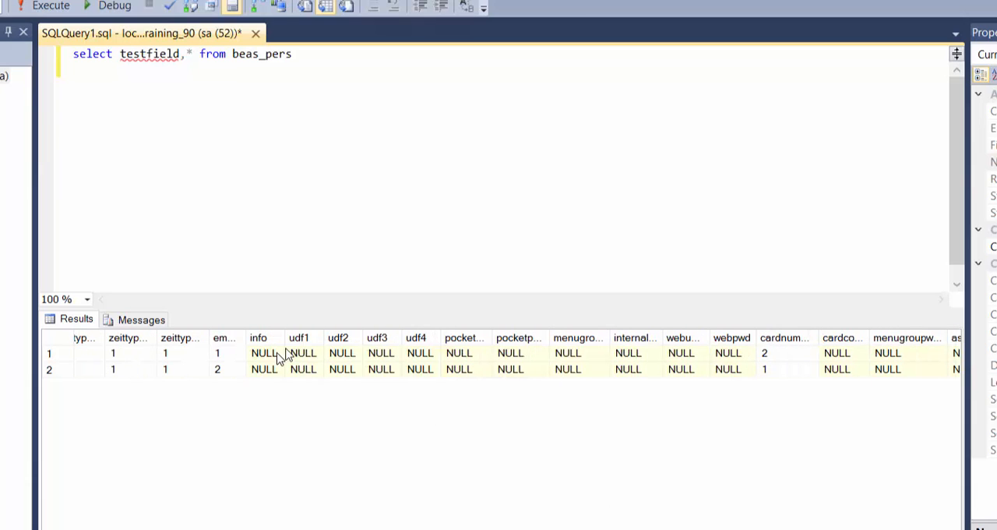
click(302, 352)
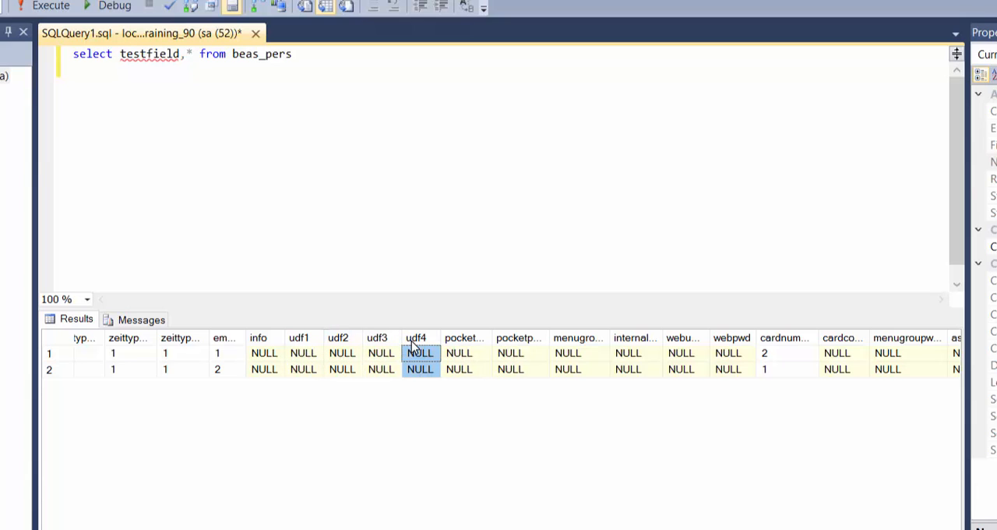
mouse_move(374, 340)
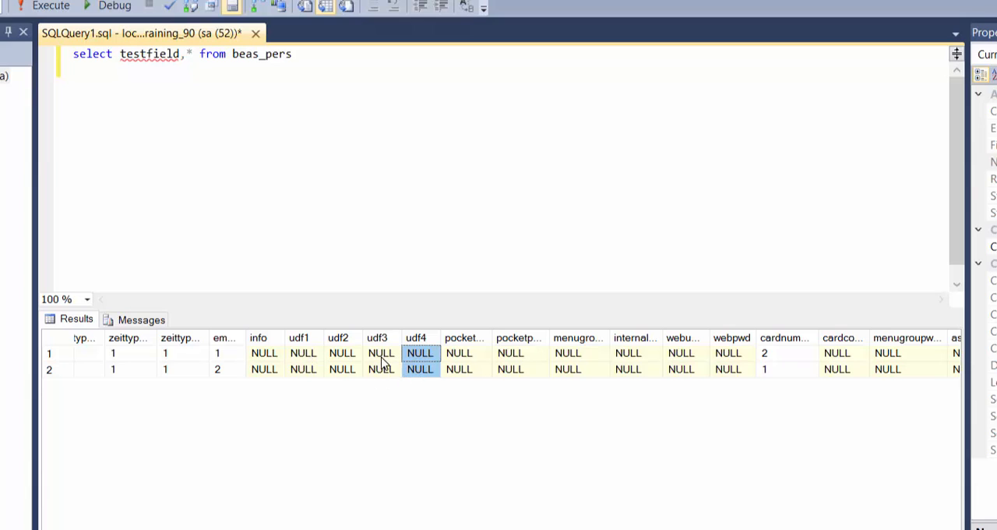
click(341, 352)
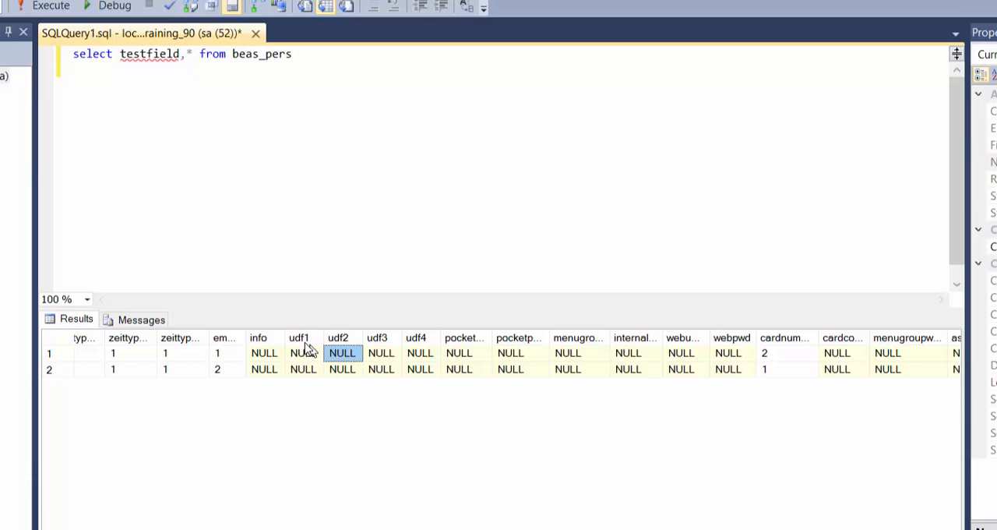
mouse_move(156, 55)
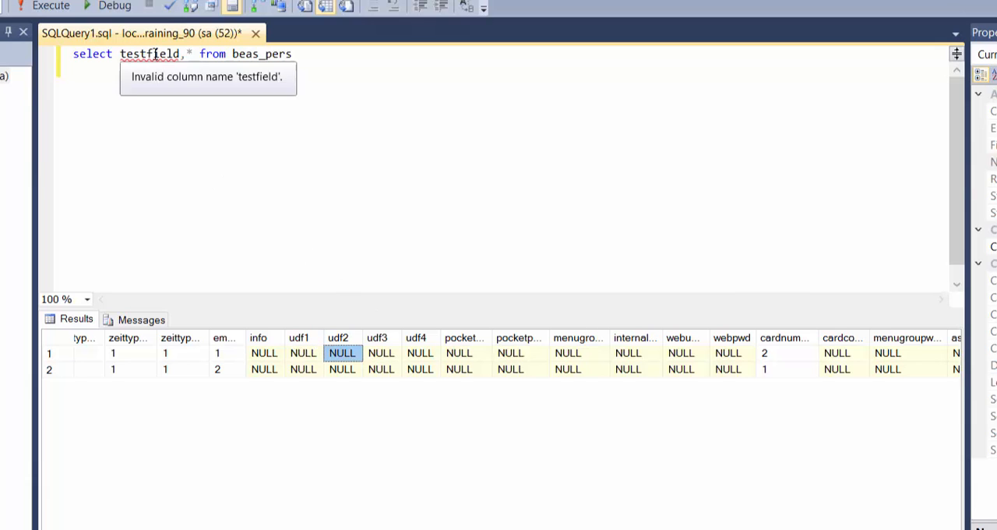
double_click(149, 53)
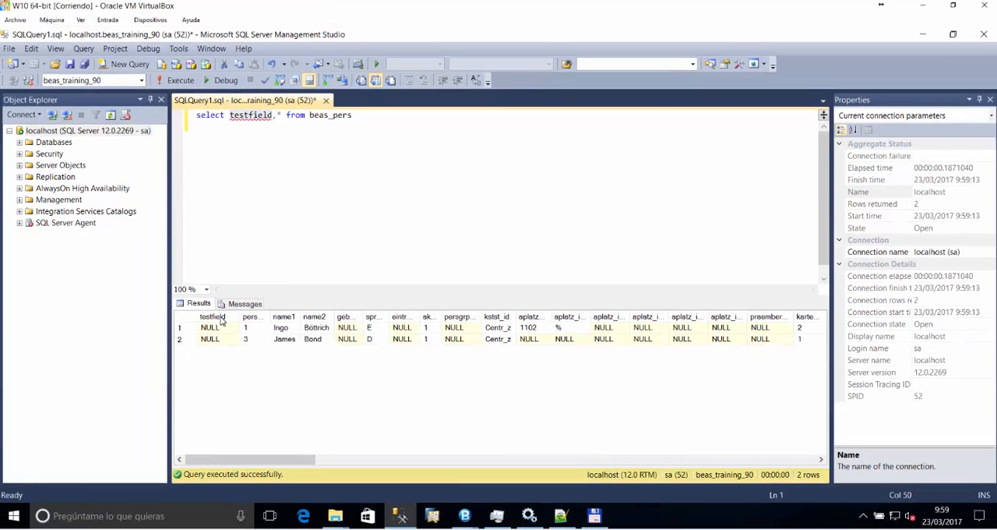
mouse_move(215, 321)
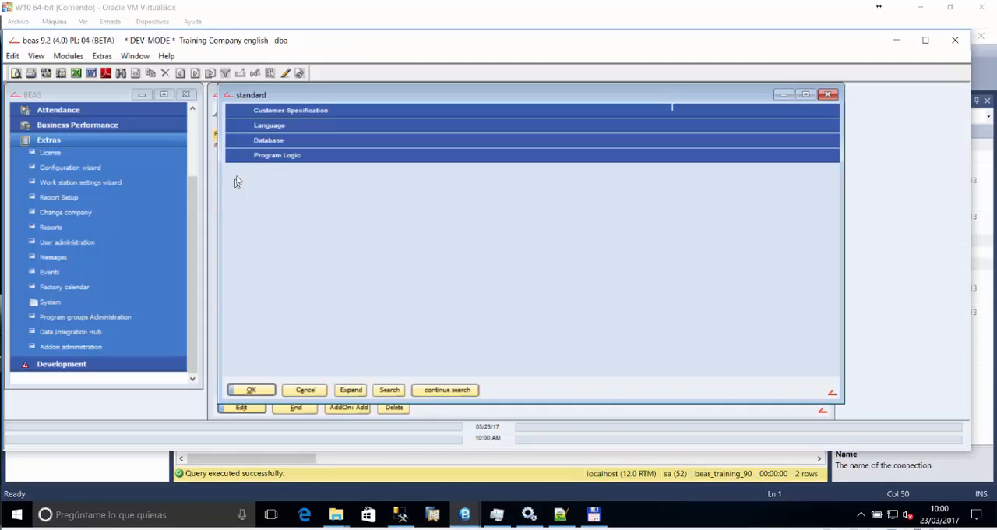
mouse_move(274, 172)
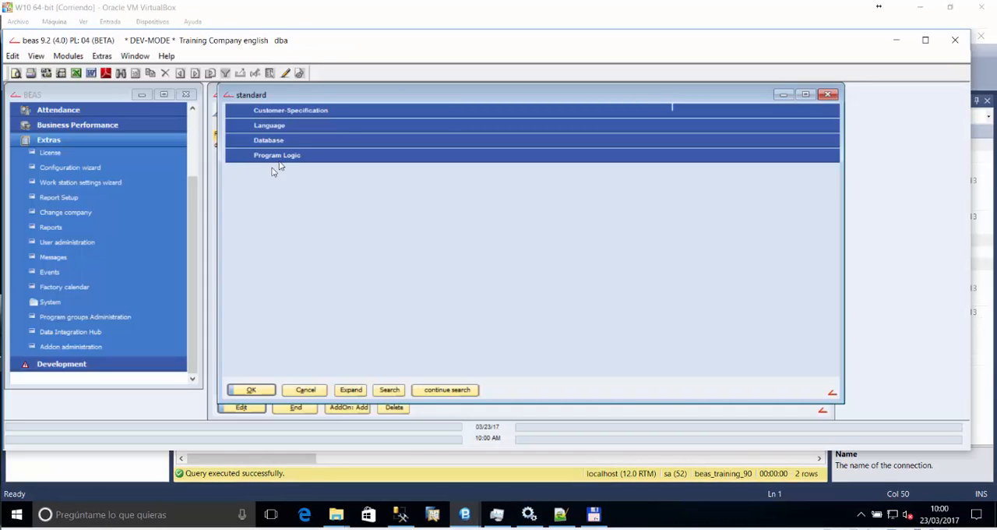
mouse_move(333, 98)
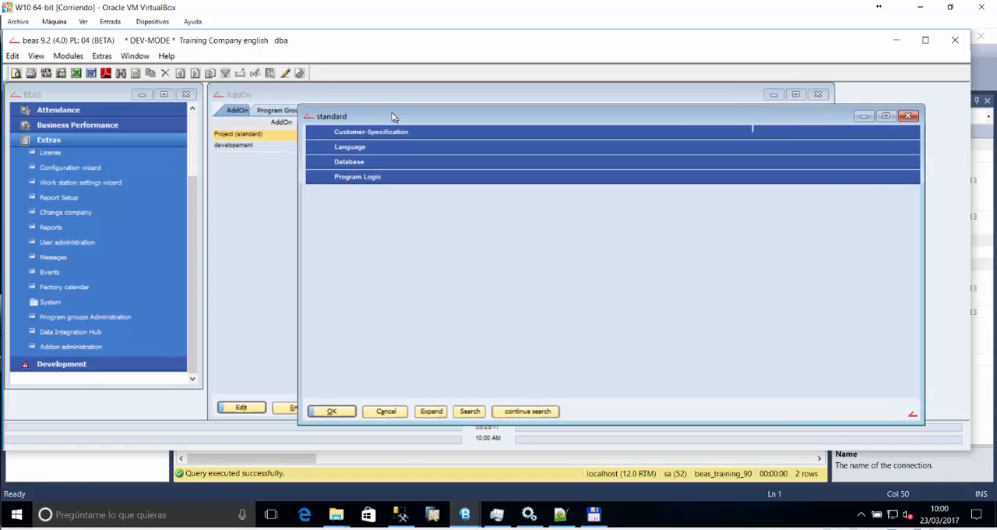
- Open the standard project's Directory Customized Windows folder in File Explorer
drag(393, 115, 346, 97)
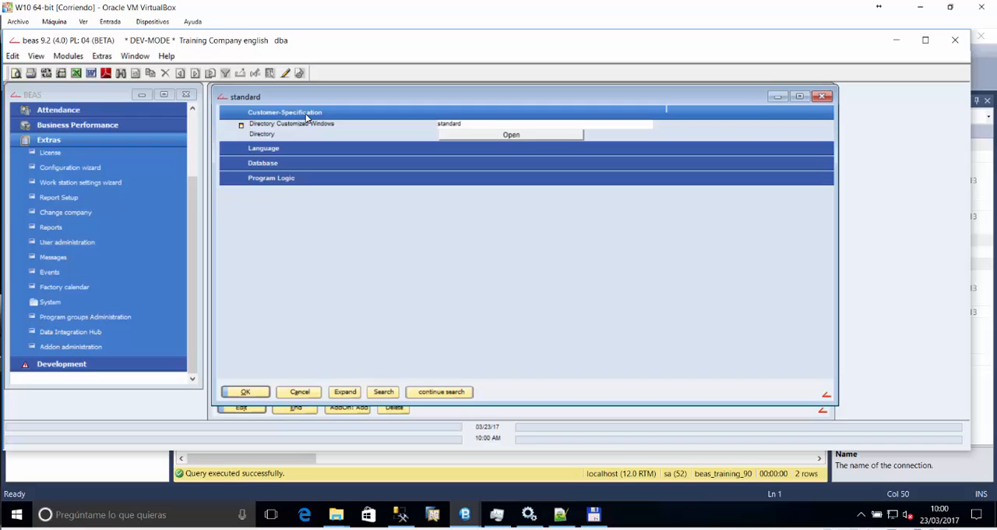
mouse_move(484, 134)
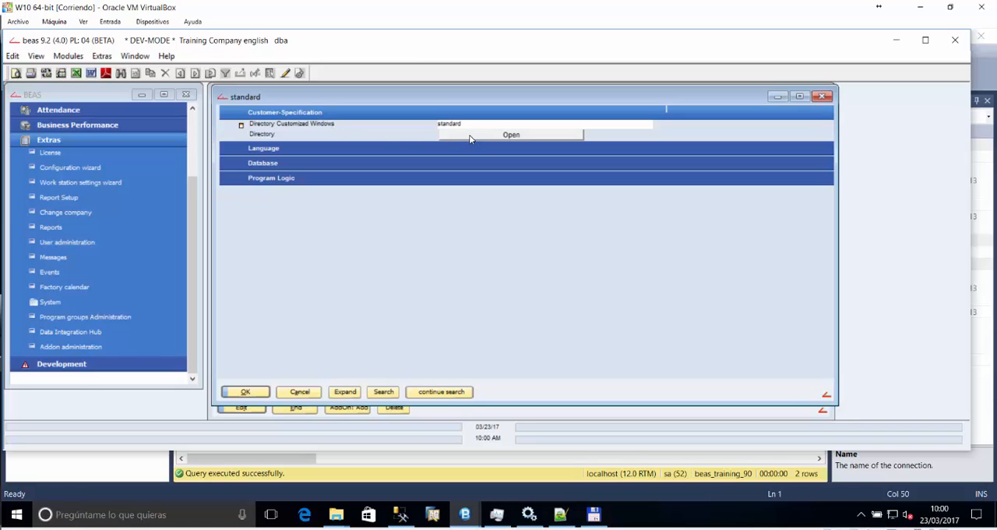
click(512, 134)
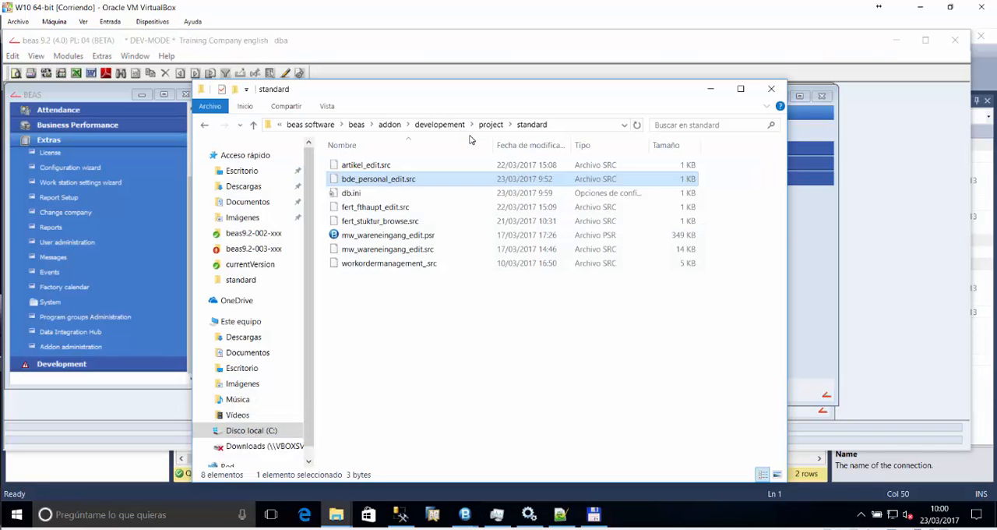
- Look through the .src files in the standard folder, then close the Explorer window
drag(358, 165, 405, 328)
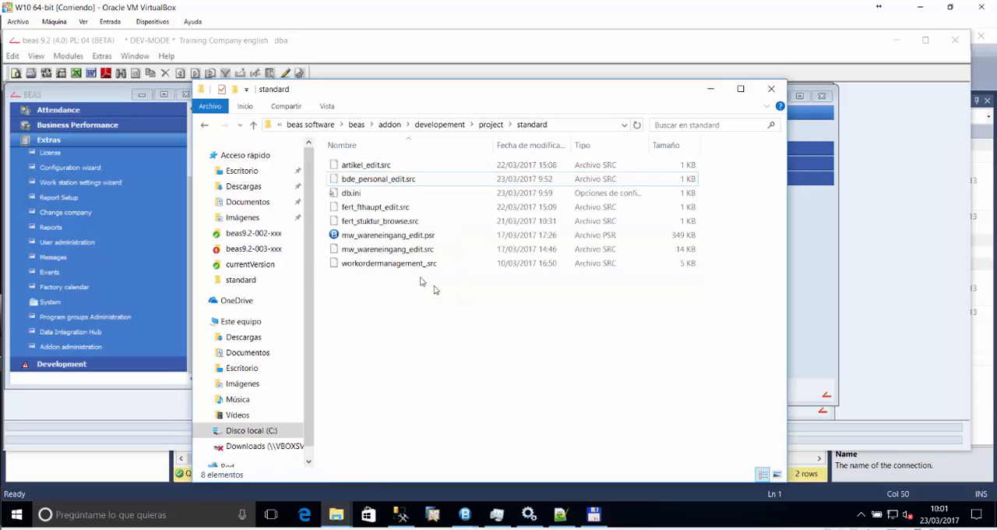
mouse_move(436, 289)
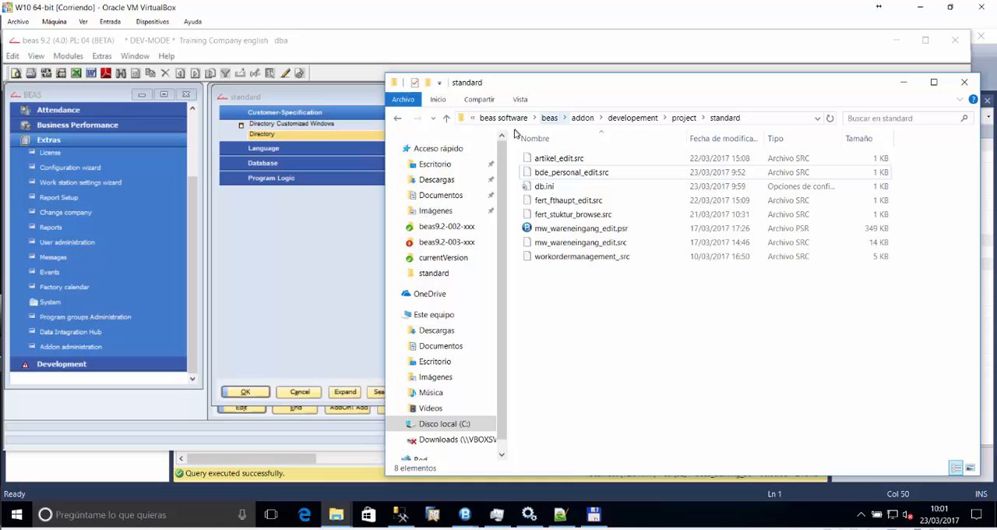
click(538, 185)
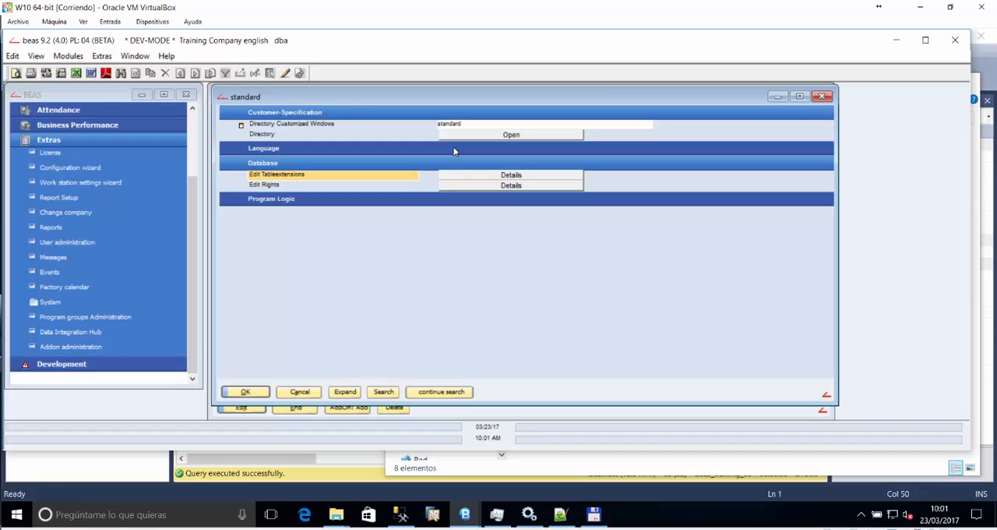
mouse_move(418, 159)
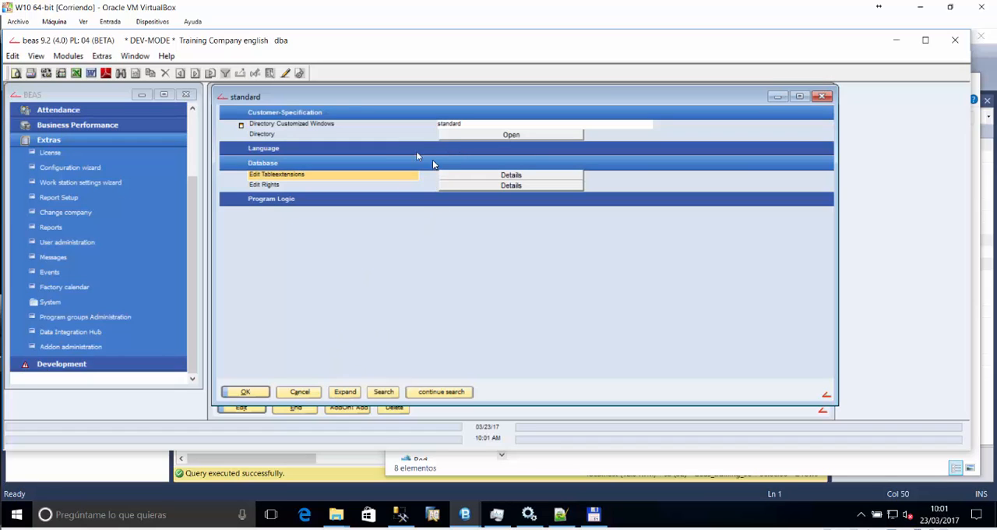
mouse_move(467, 140)
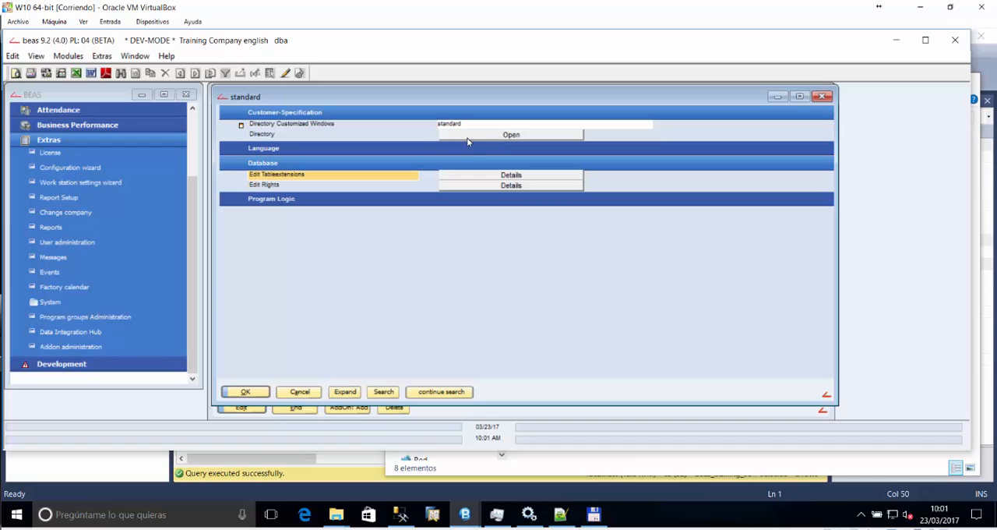
click(511, 134)
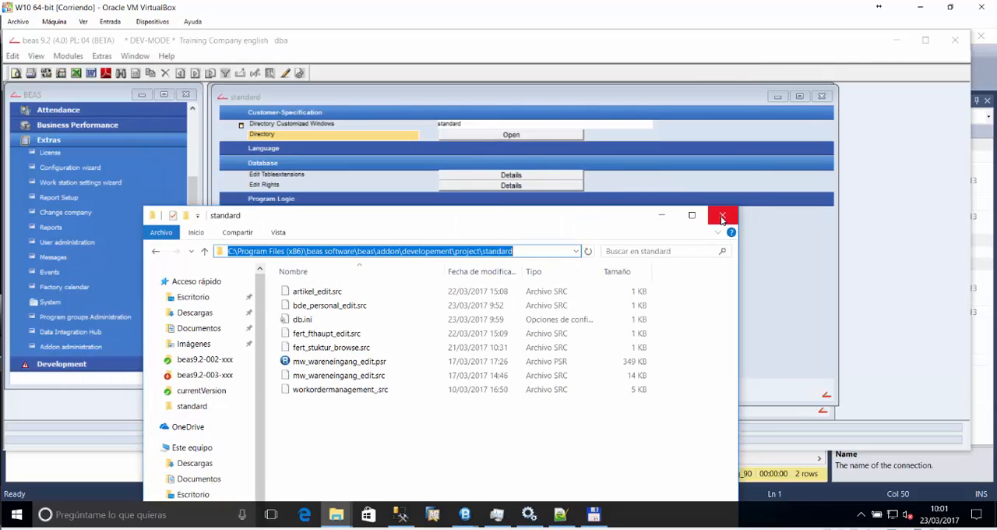
mouse_move(724, 215)
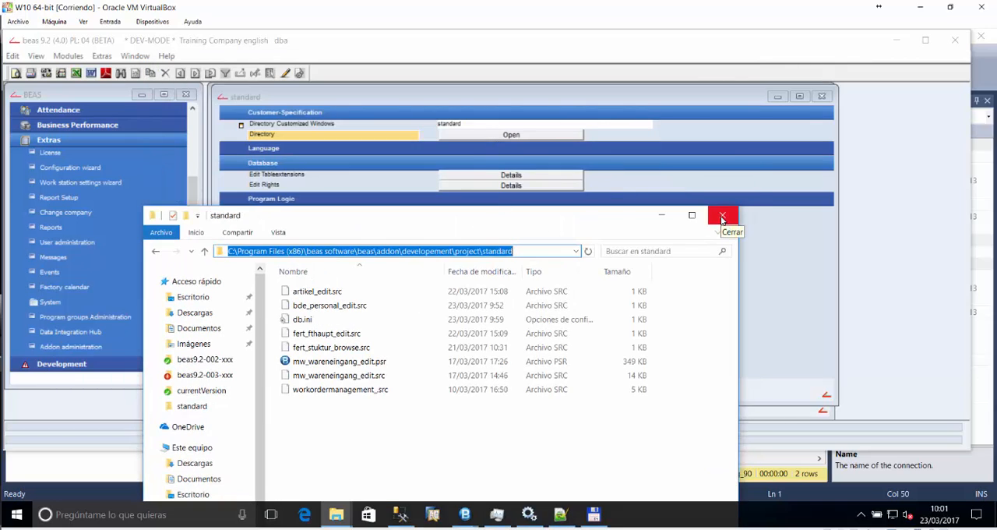
click(723, 215)
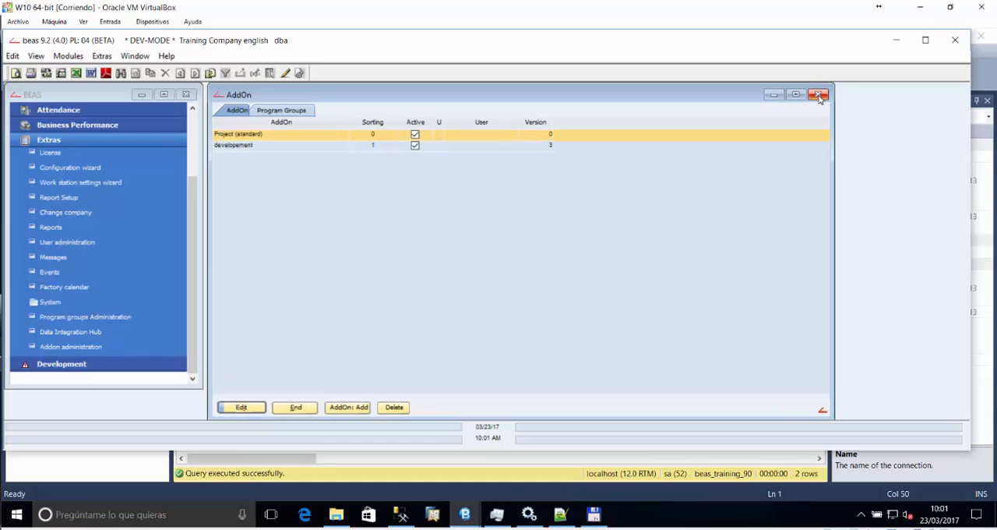
- Close the AddOn list and open the Attendance module's Personnel list
click(820, 94)
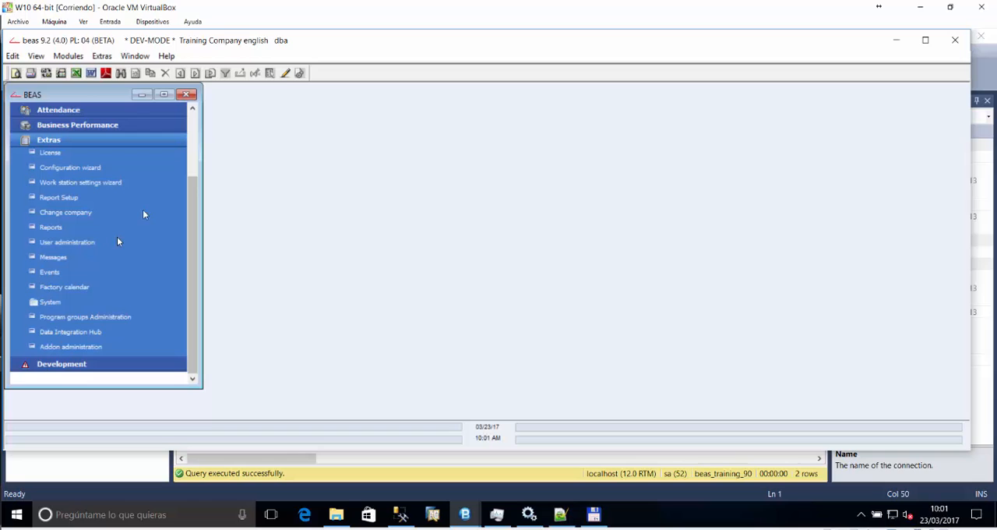
click(50, 138)
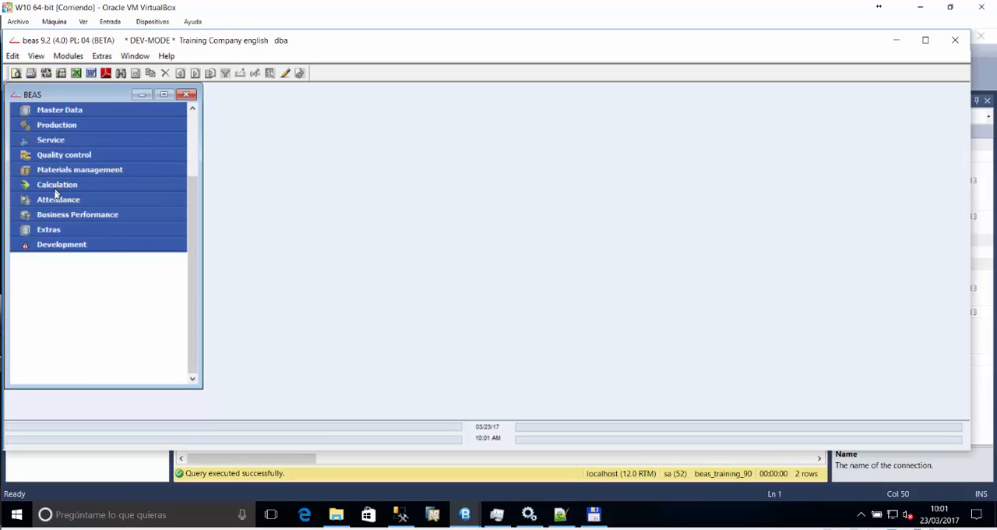
click(58, 200)
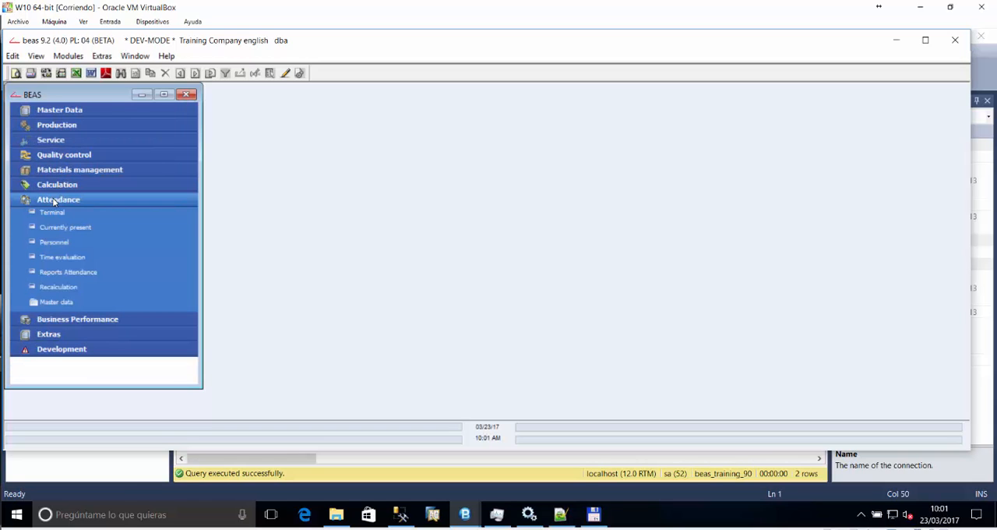
mouse_move(63, 246)
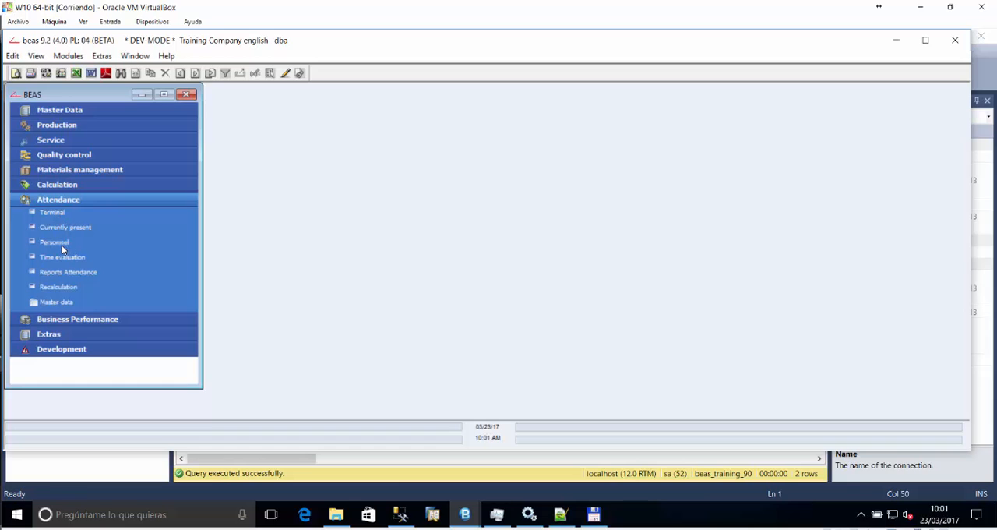
click(53, 242)
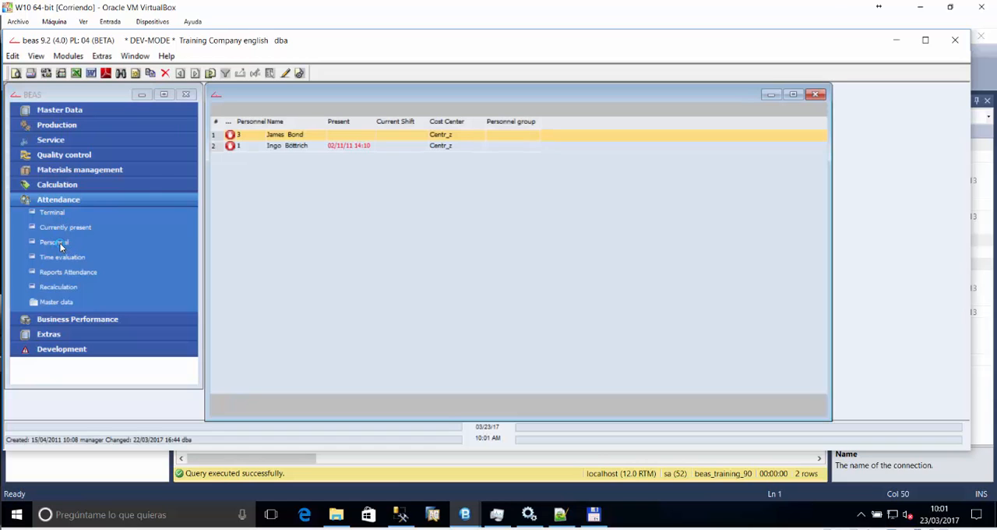
- Open James Bond's personnel administration record from the personnel list
click(53, 241)
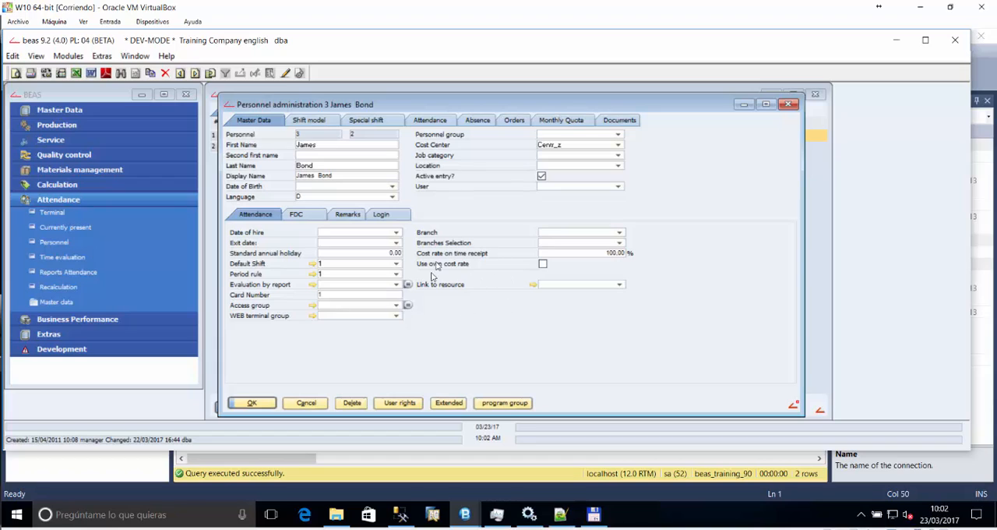
mouse_move(490, 299)
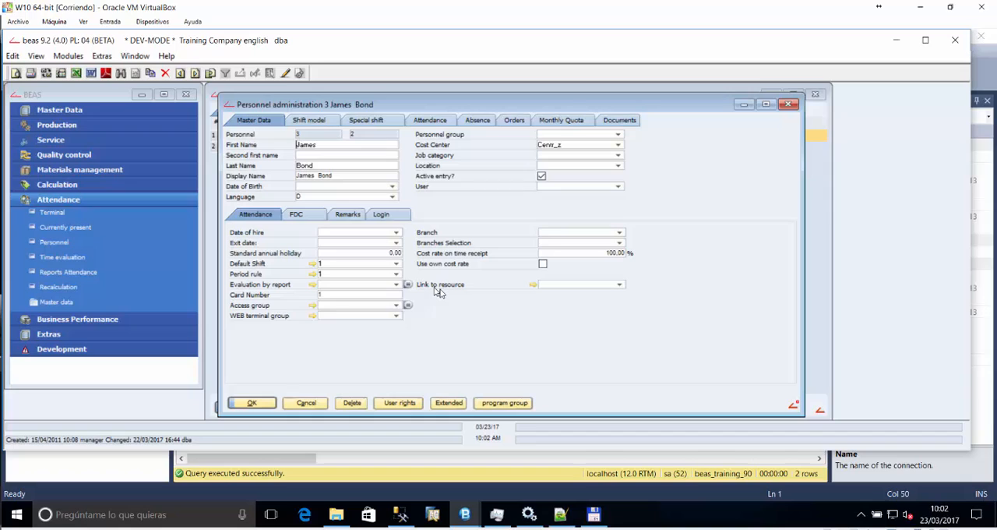
mouse_move(449, 291)
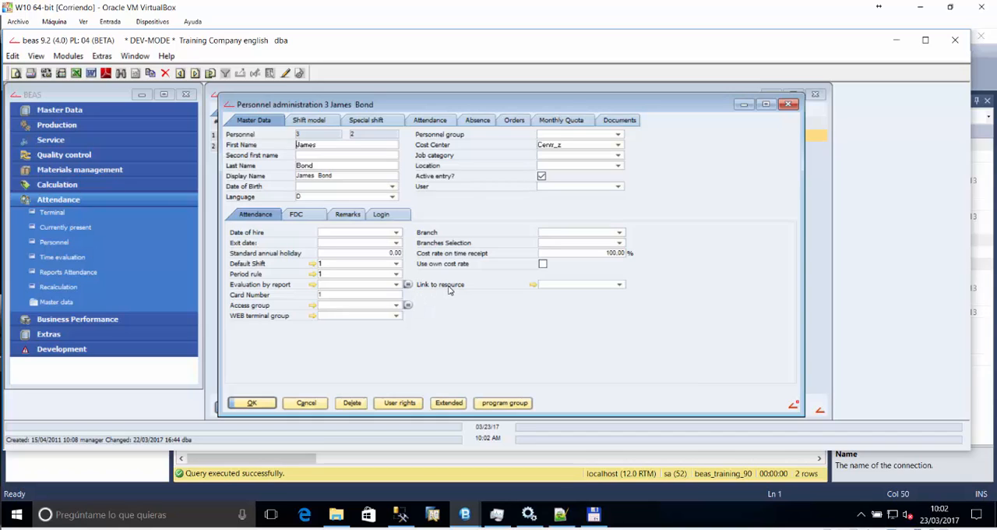
mouse_move(567, 293)
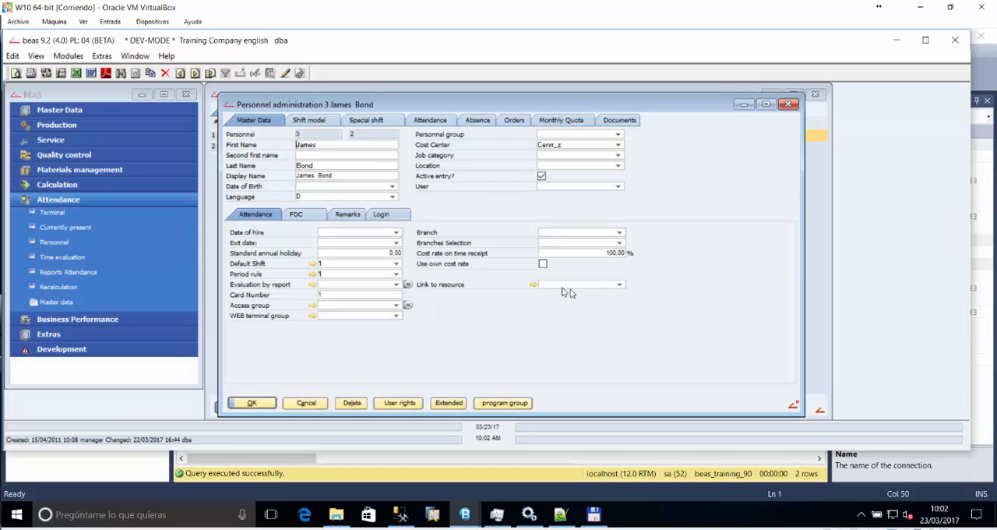
mouse_move(521, 274)
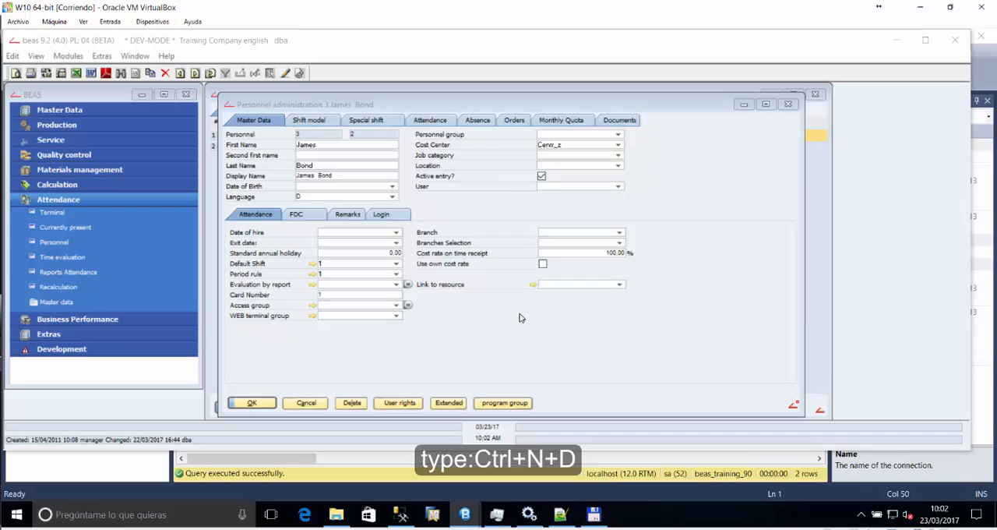
- Open the debug window with Ctrl+N+D and list the form's local variables
key(Ctrl+N+D)
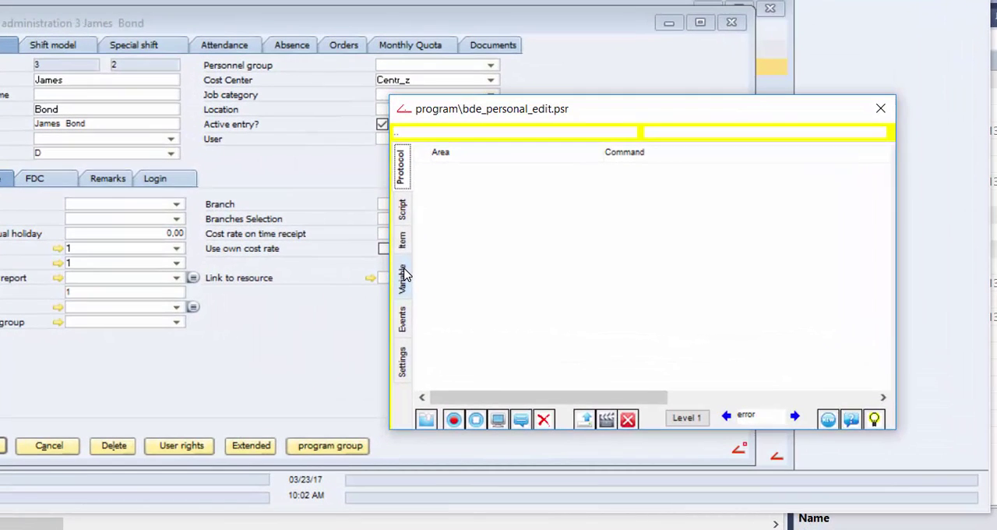
click(402, 279)
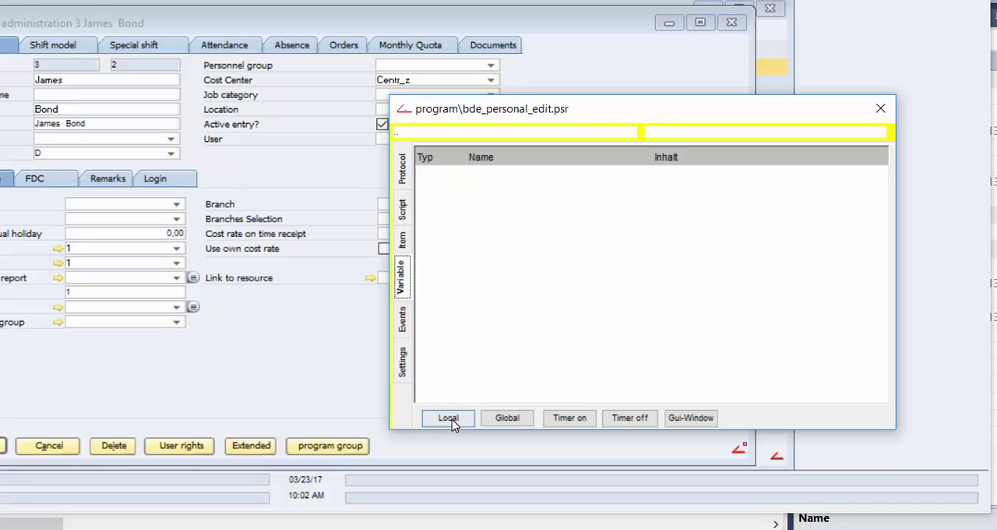
click(447, 417)
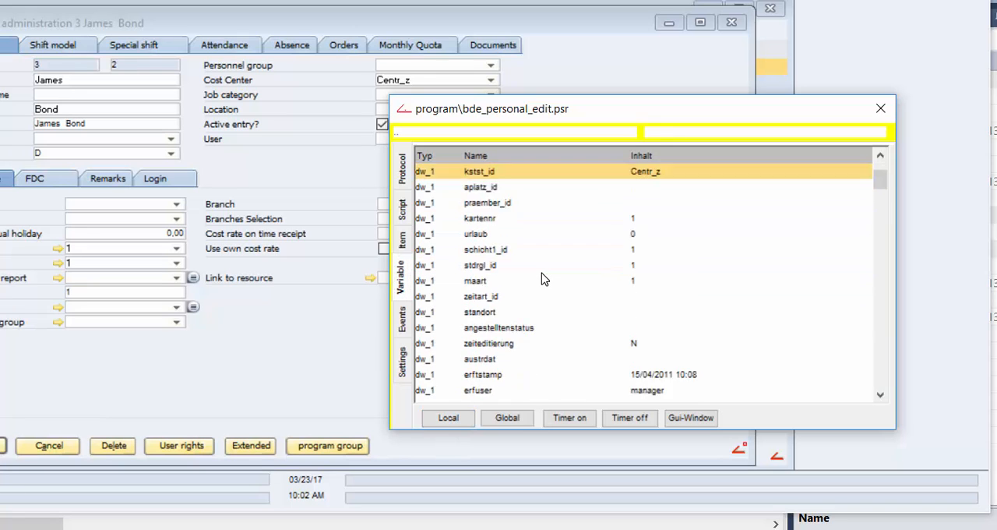
scroll(down, 3)
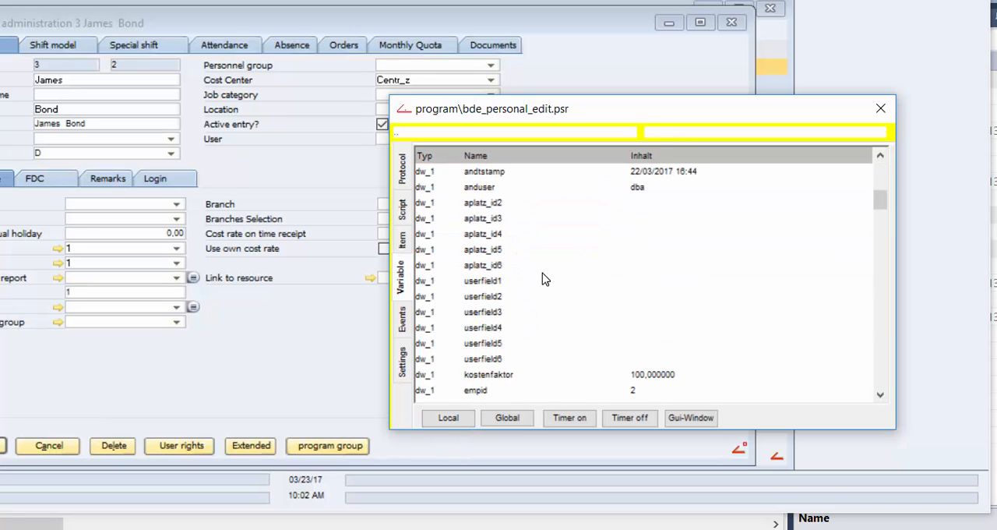
click(483, 280)
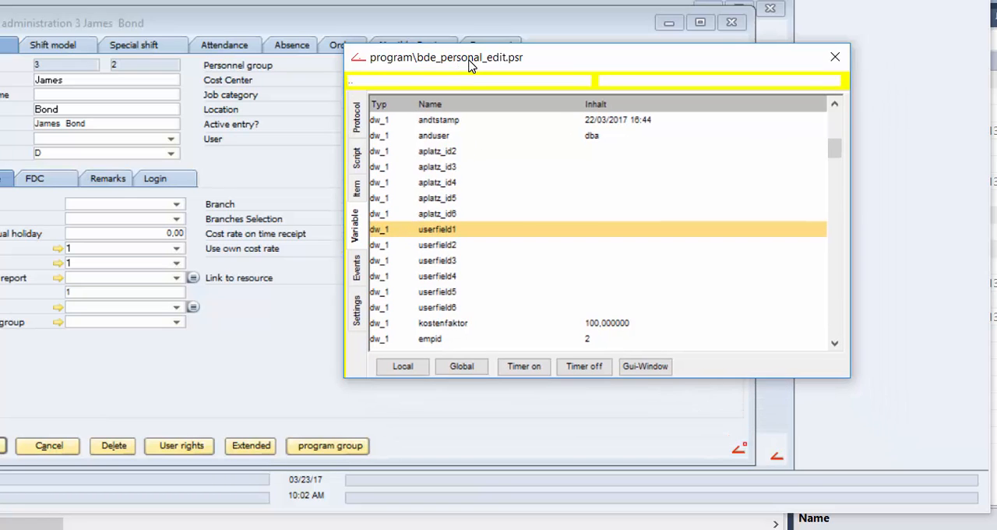
mouse_move(458, 248)
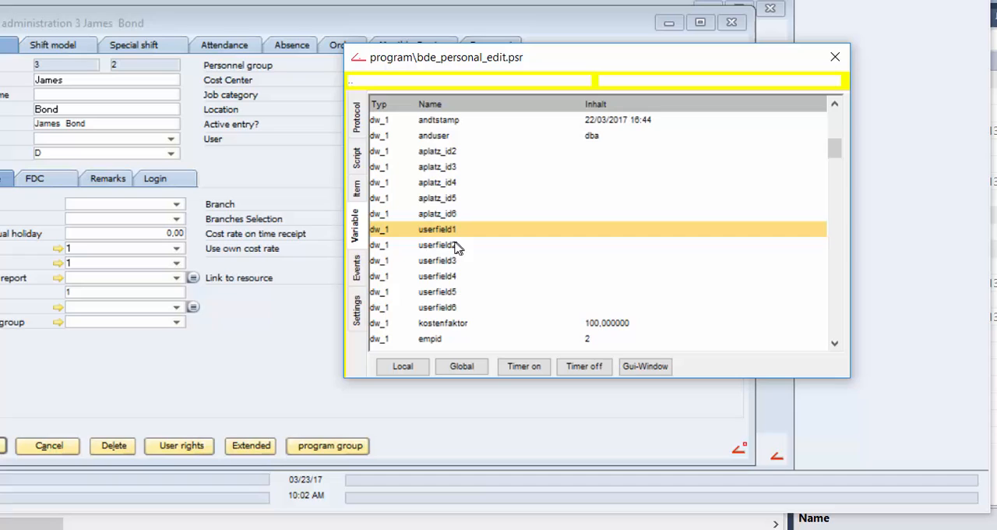
- Click through userfield1–userfield5 variables, then return to the event protocol
click(438, 276)
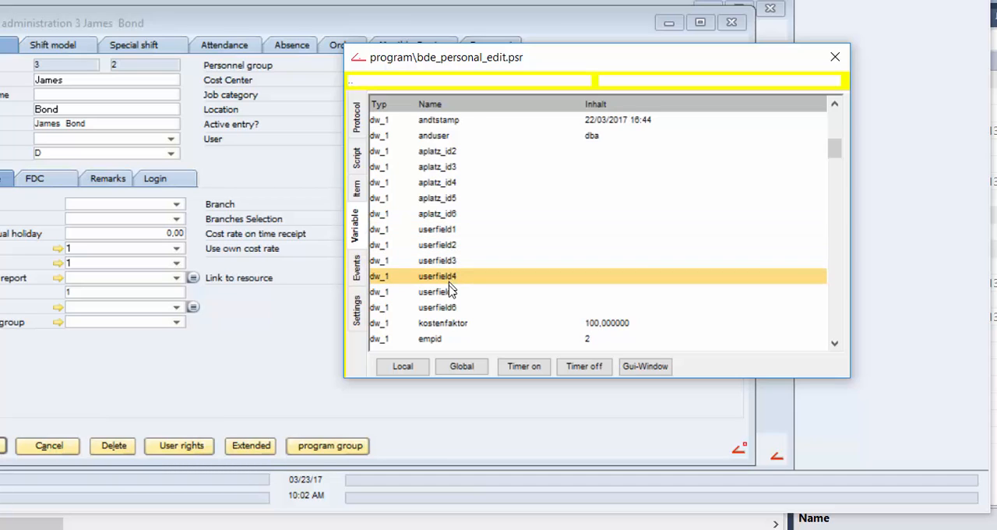
click(437, 292)
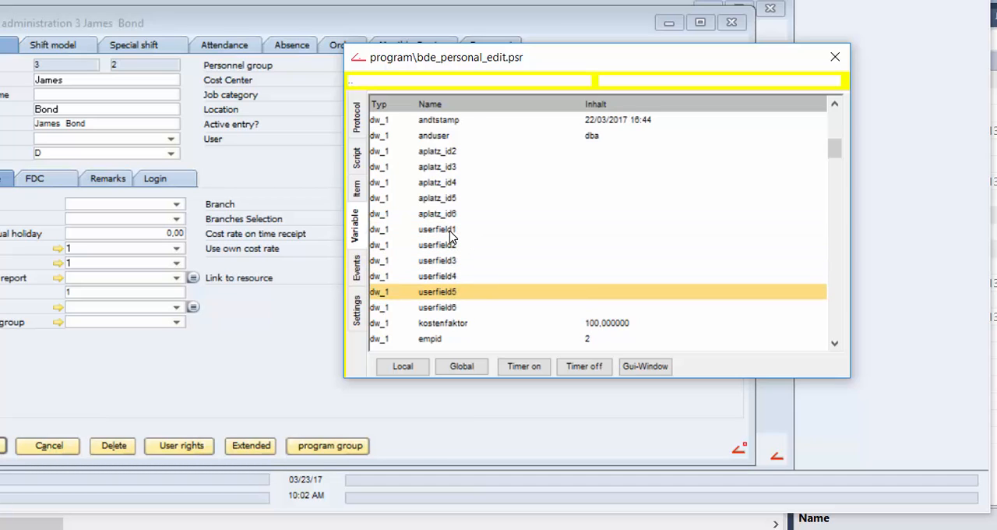
click(438, 260)
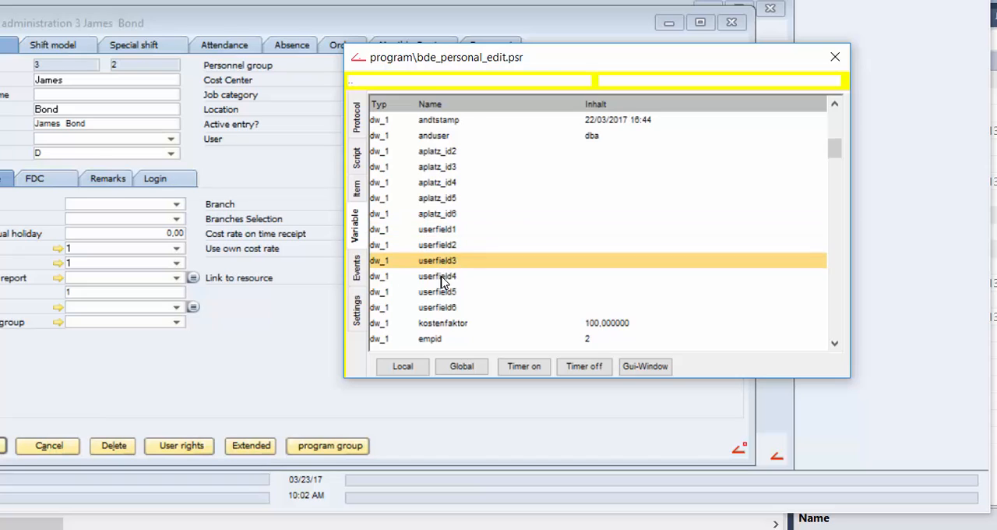
click(438, 229)
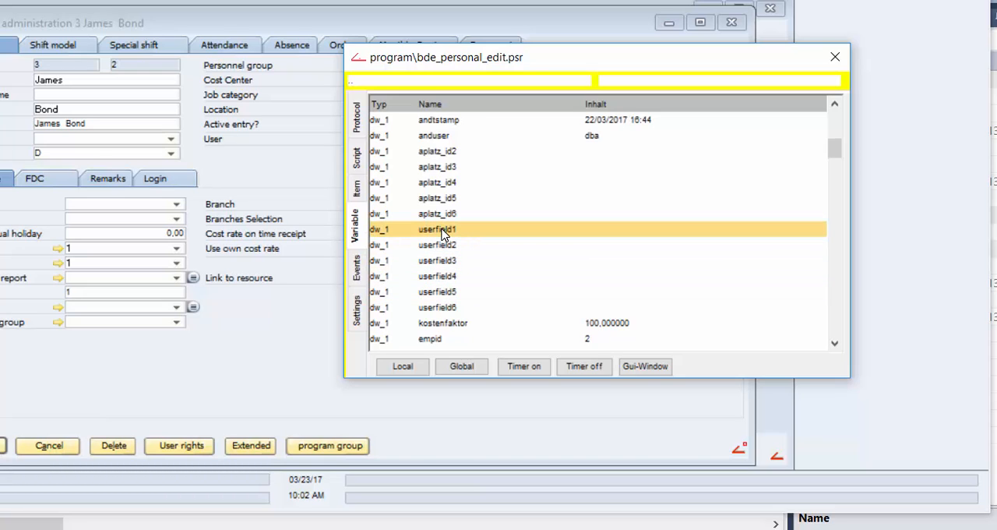
mouse_move(438, 315)
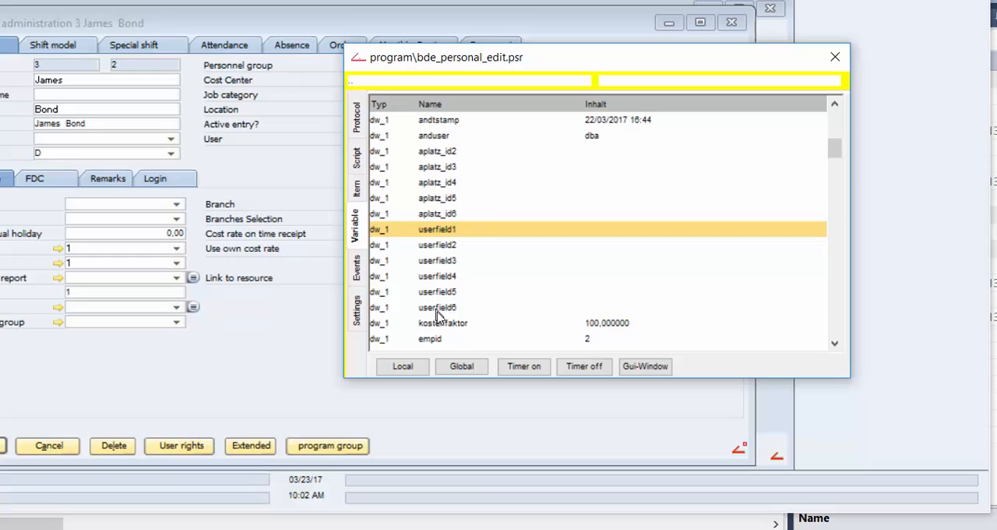
click(436, 261)
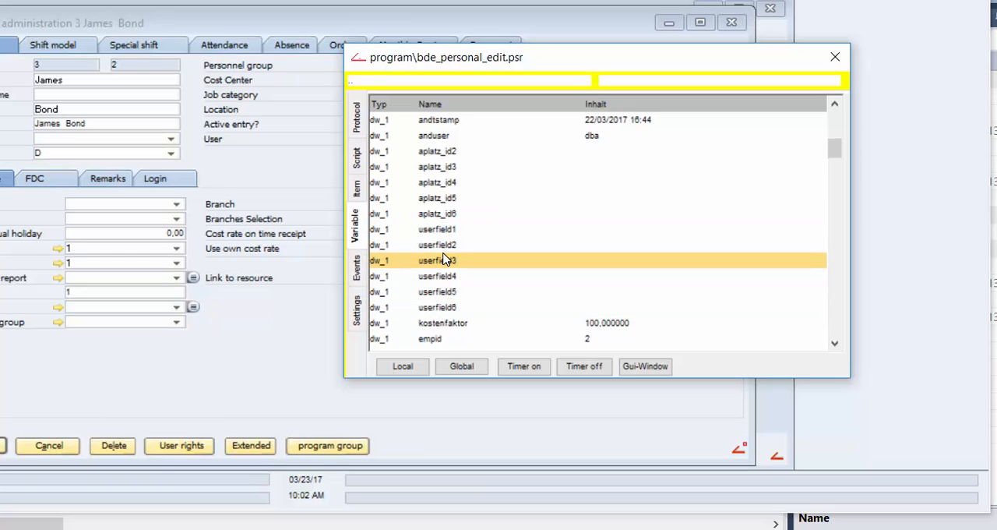
click(436, 229)
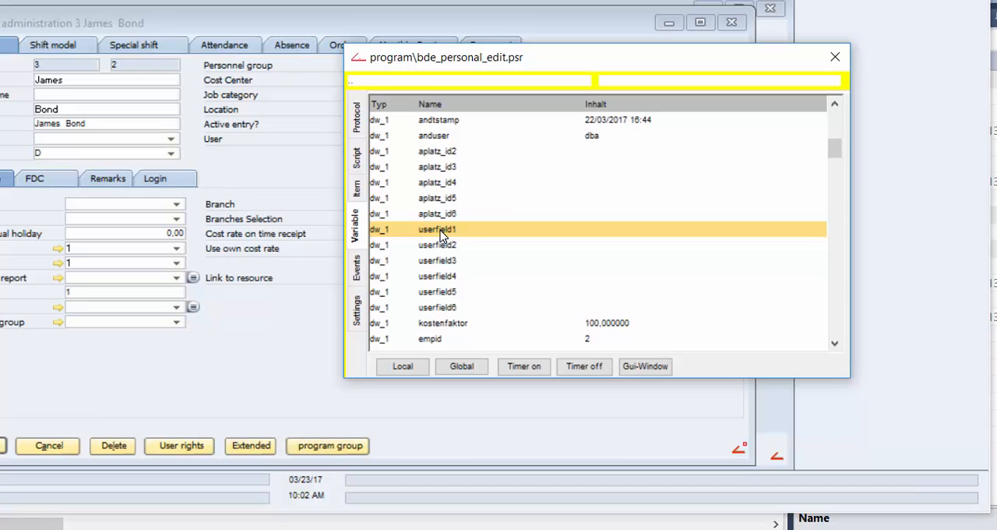
click(437, 276)
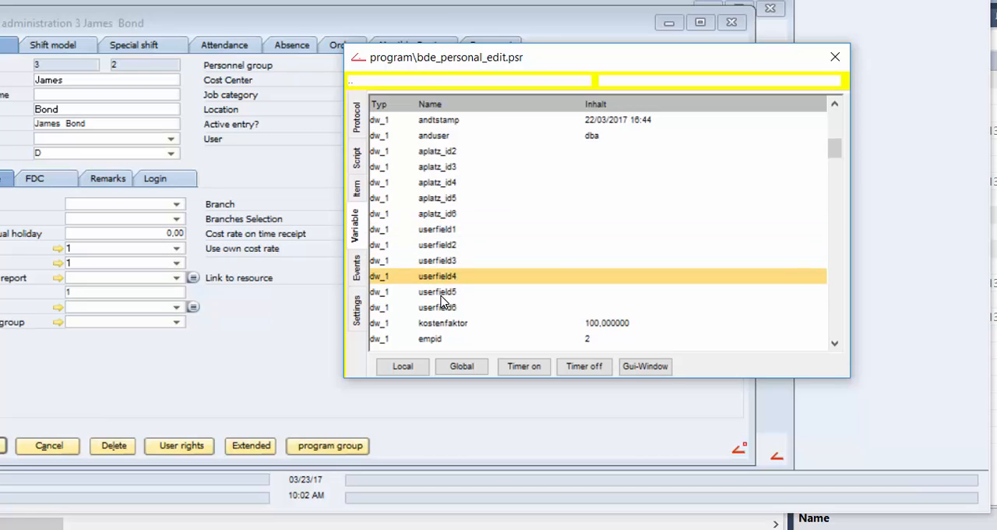
click(438, 291)
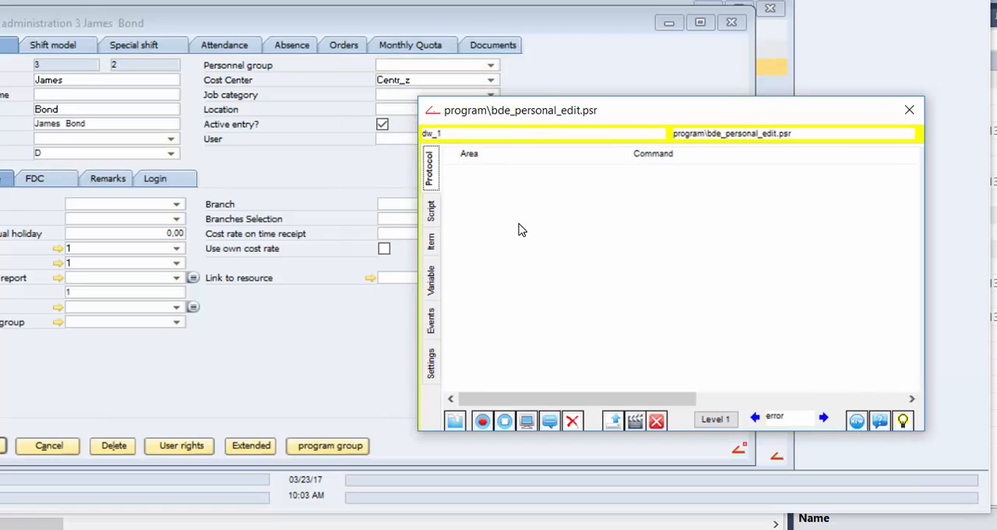
mouse_move(582, 136)
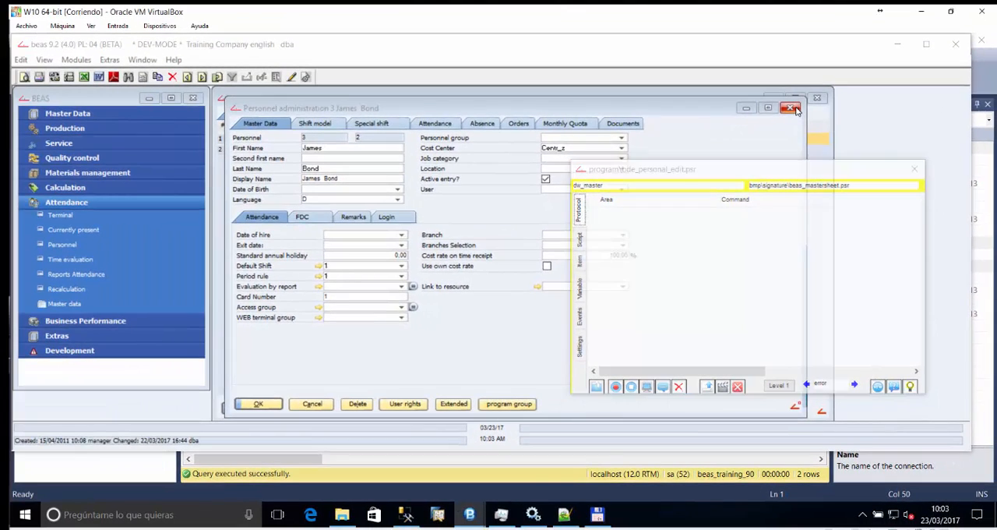
- Review the postopen event's variable list and close it to return to the personnel form
click(792, 111)
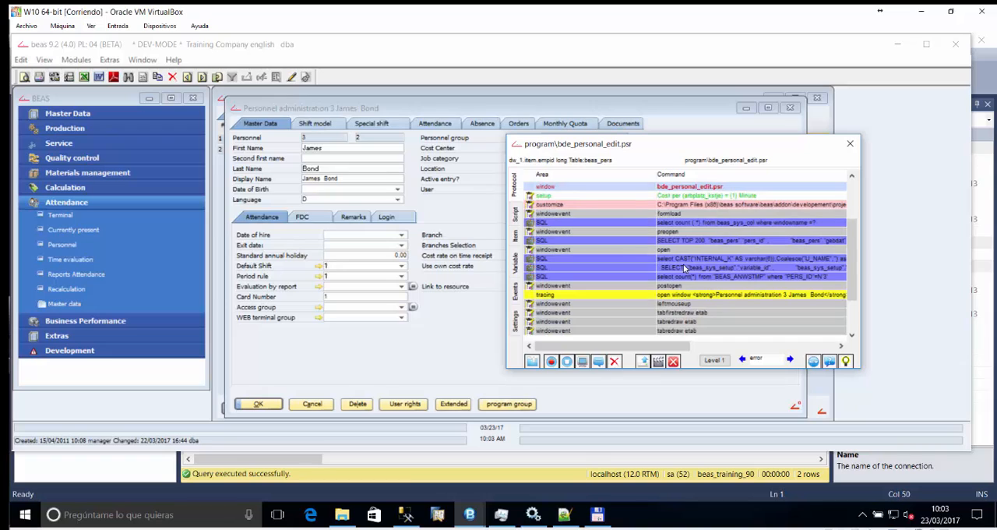
scroll(down, 3)
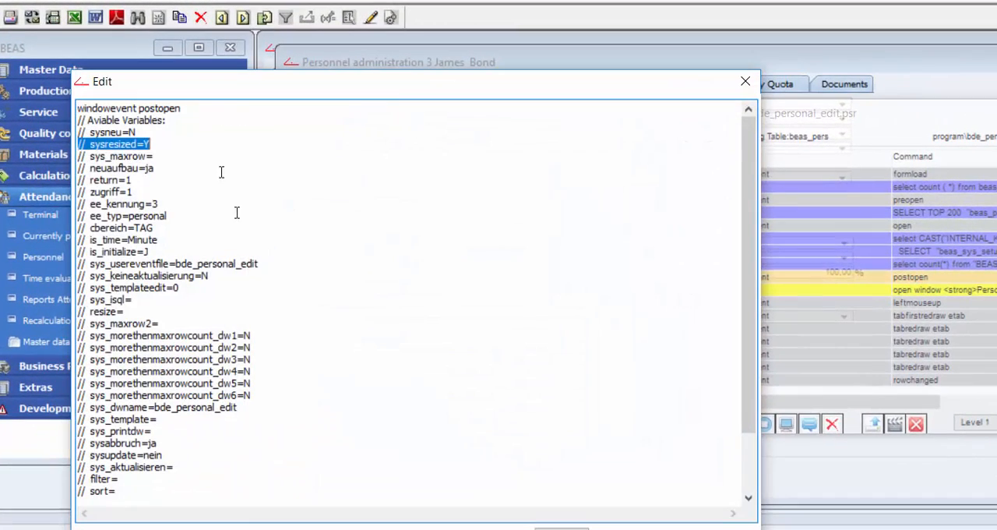
key(ctrl+a)
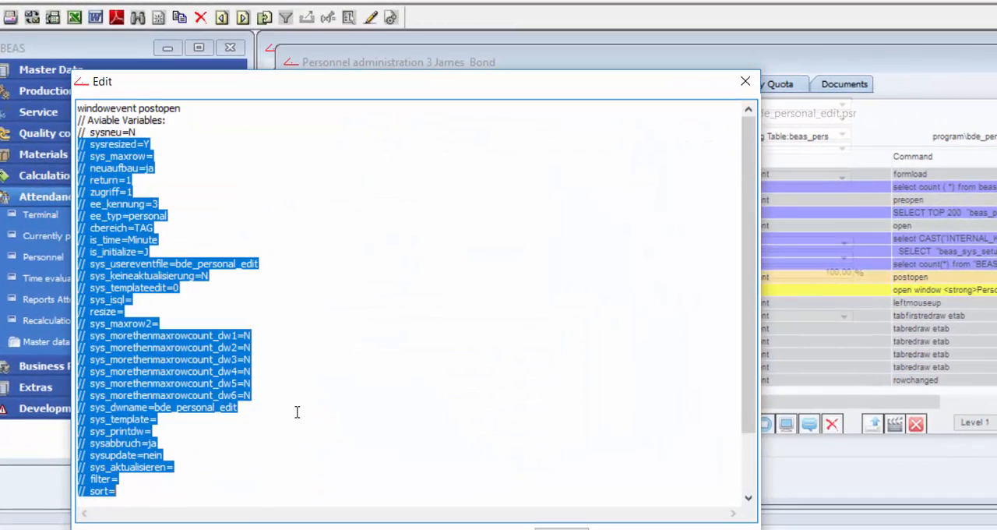
click(181, 107)
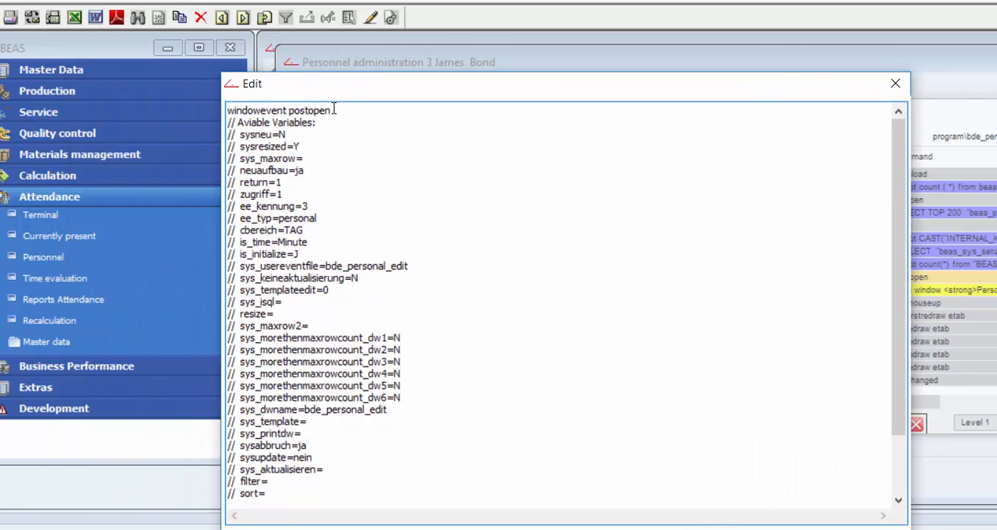
double_click(310, 109)
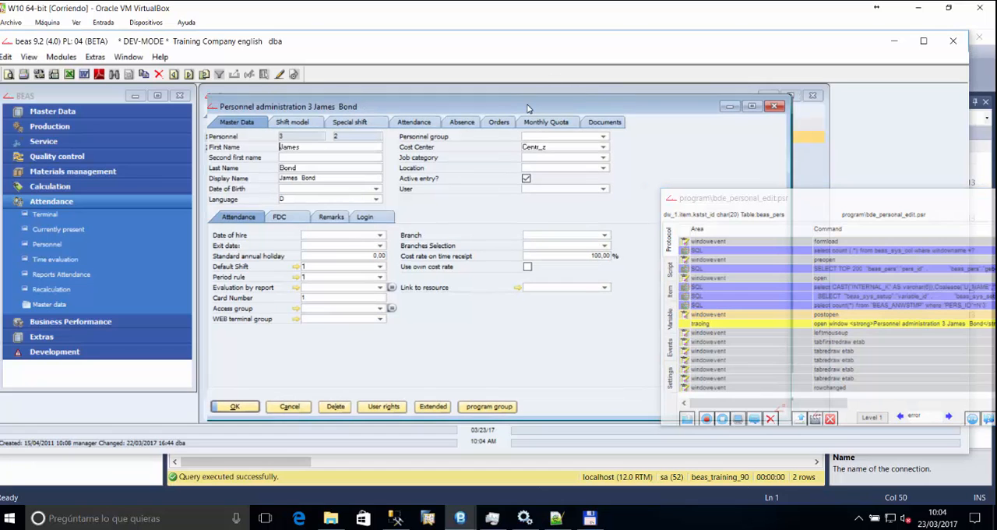
- Open the Usersource editor for bde_personal_edit.src and select dw_1 in the window tree
key(Ctrl+N+U)
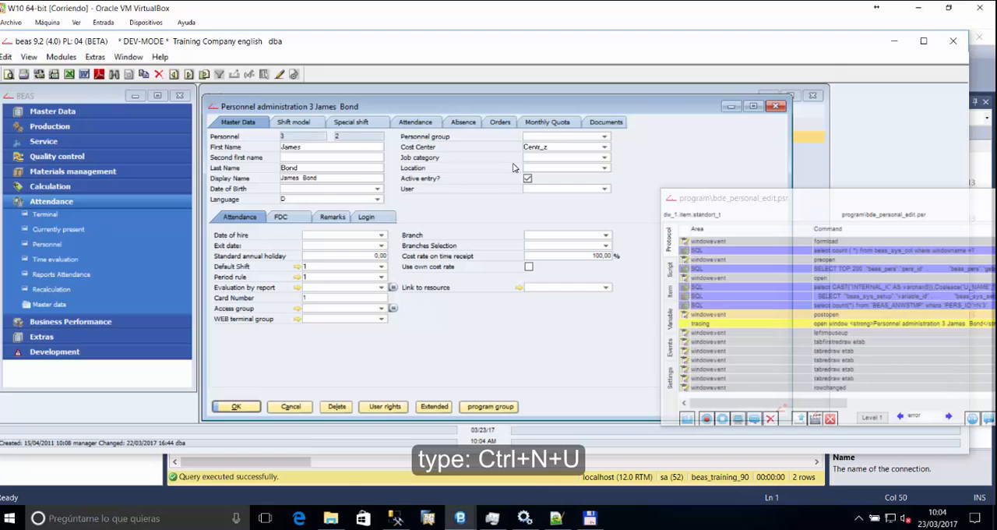
key(Ctrl+N+U)
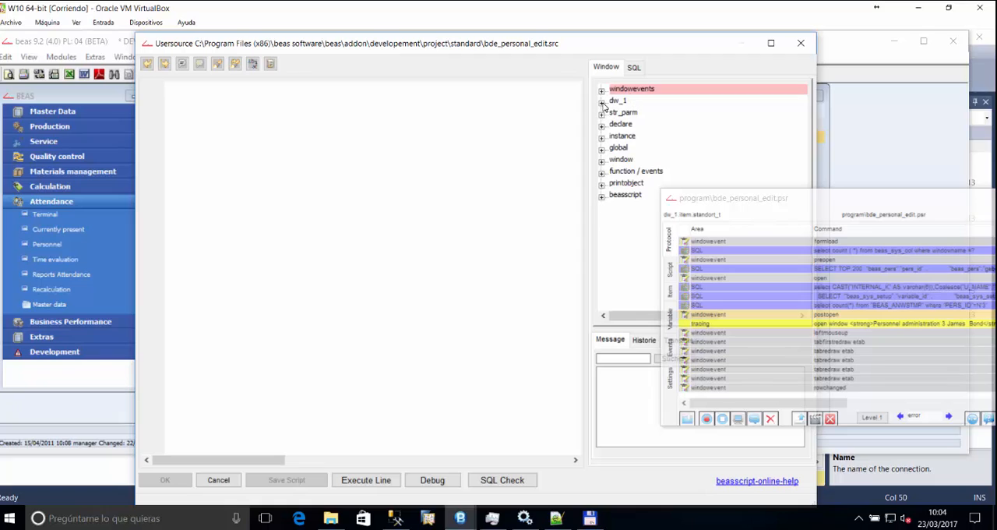
click(617, 99)
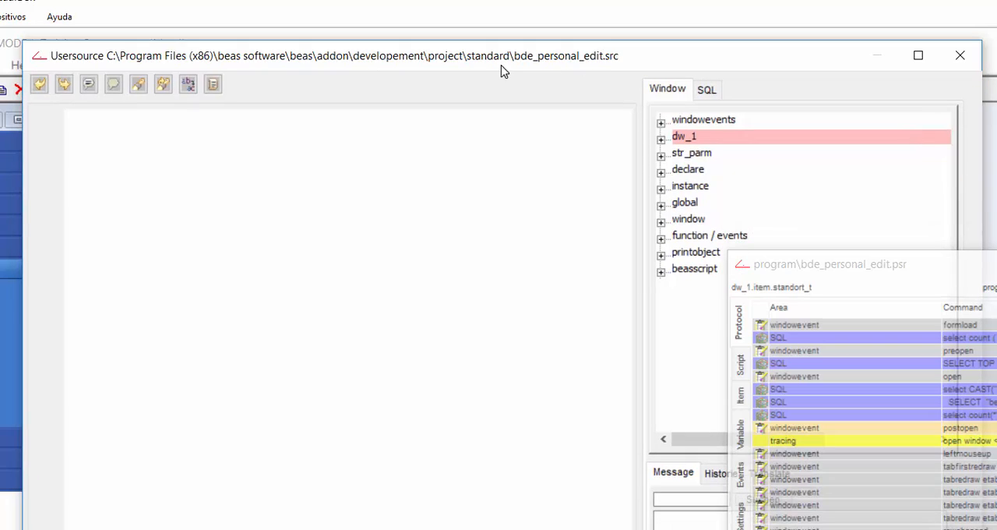
mouse_move(524, 65)
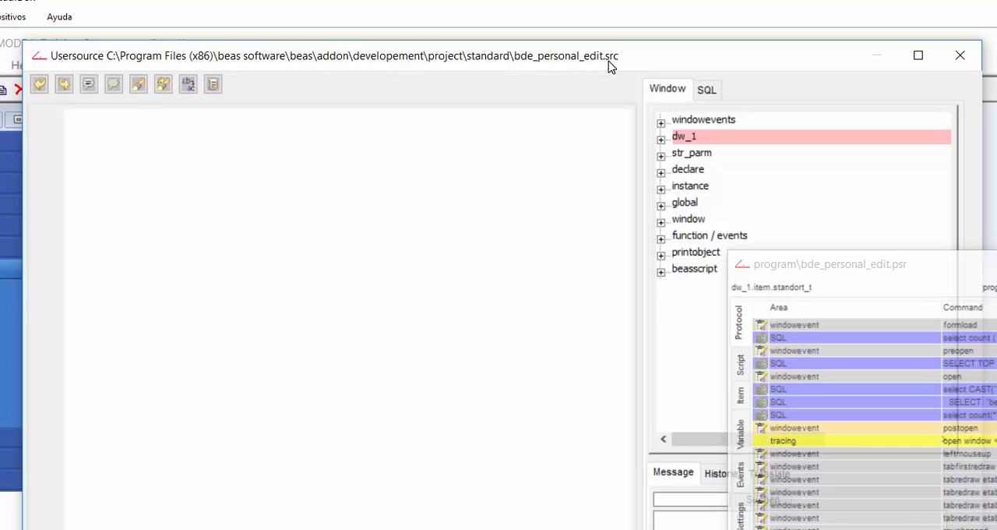
mouse_move(424, 143)
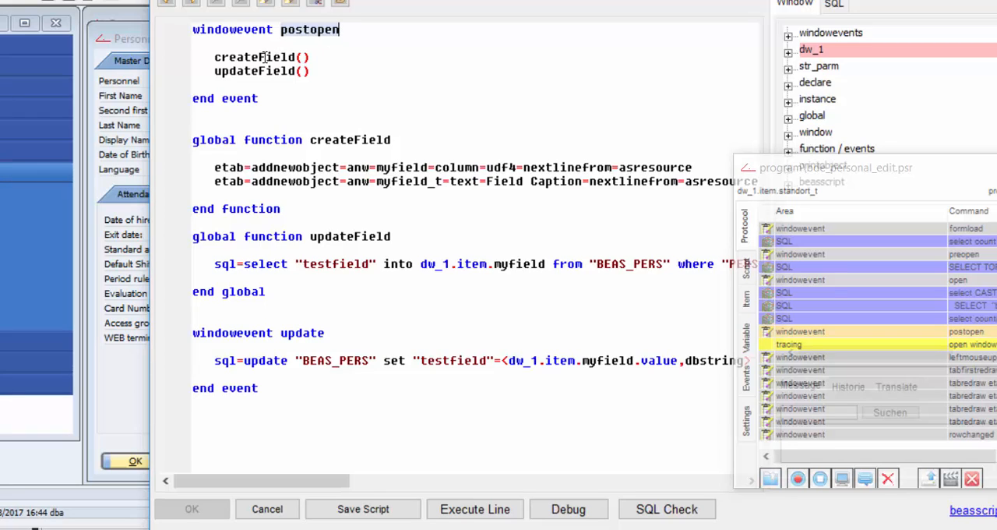
- Review the pasted postopen/createField script and select the column placeholder to bind myfield to userfield1
double_click(254, 56)
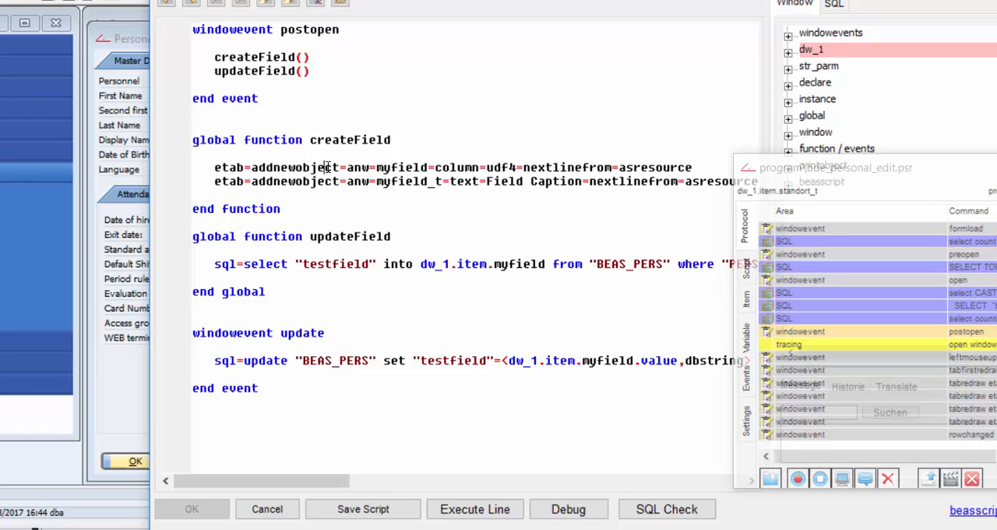
double_click(295, 166)
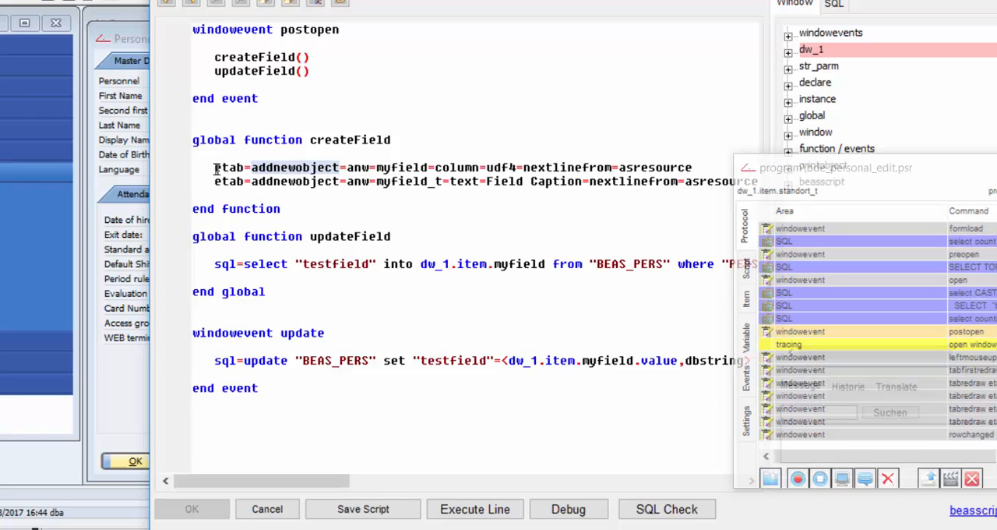
mouse_move(464, 169)
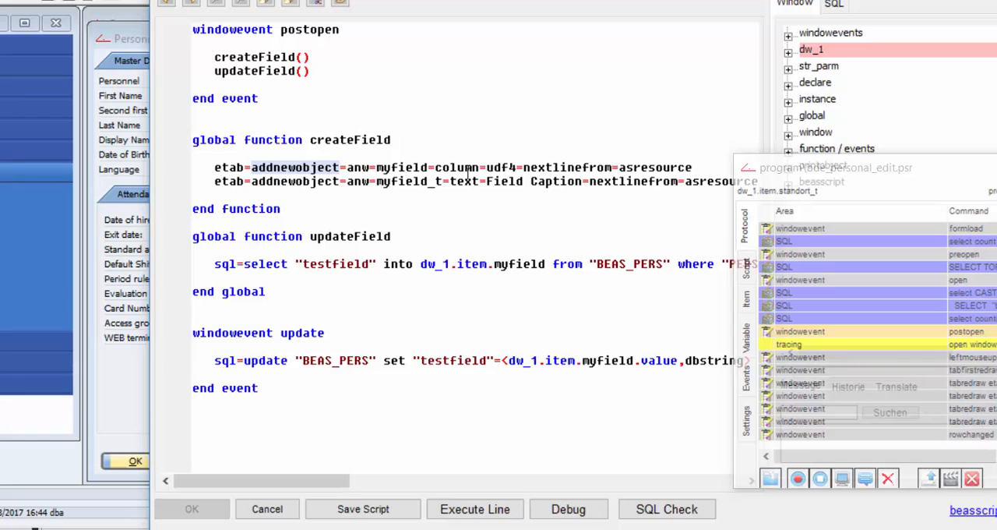
double_click(402, 168)
text(serfield1)
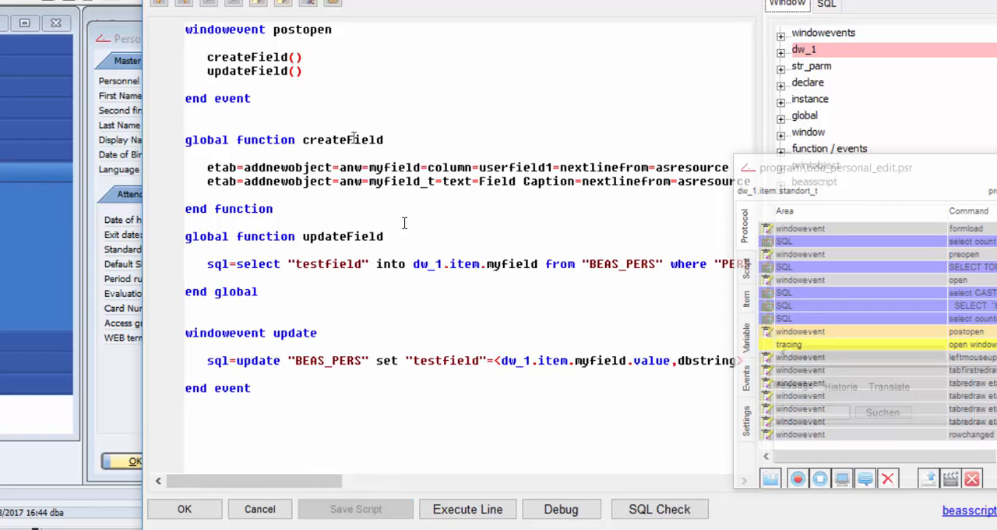
double_click(246, 72)
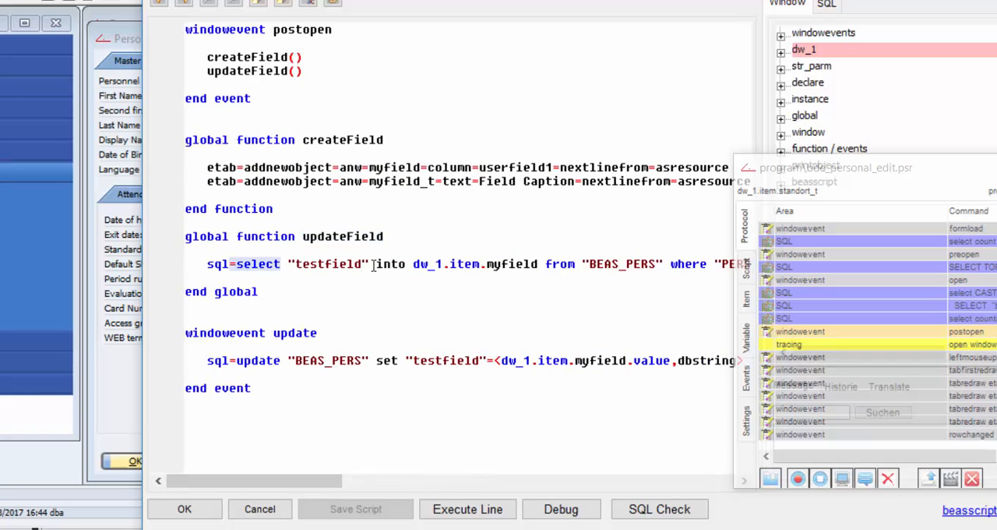
double_click(327, 263)
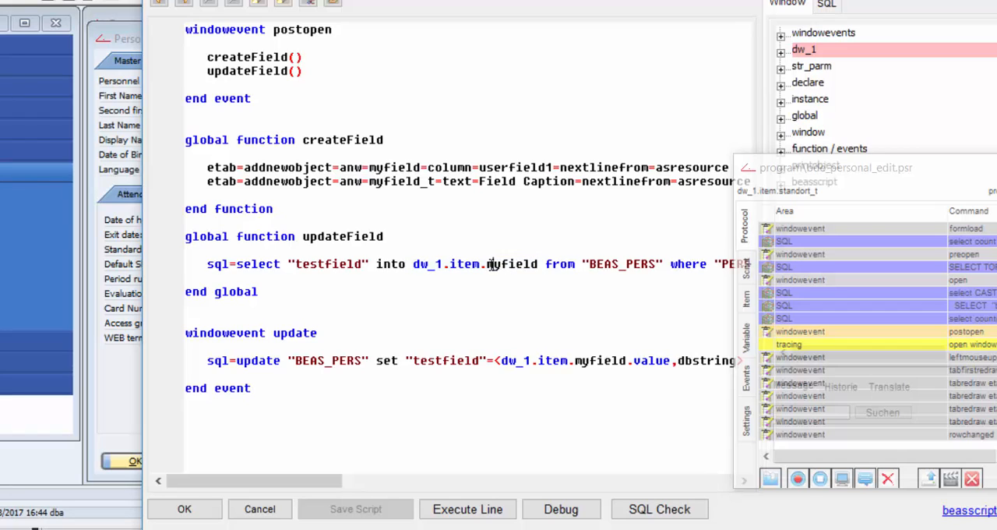
double_click(511, 265)
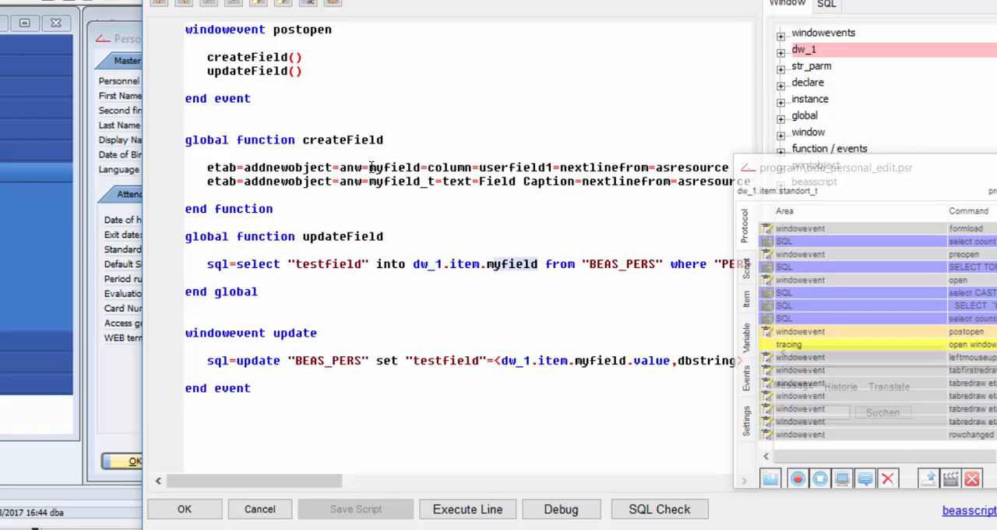
double_click(394, 167)
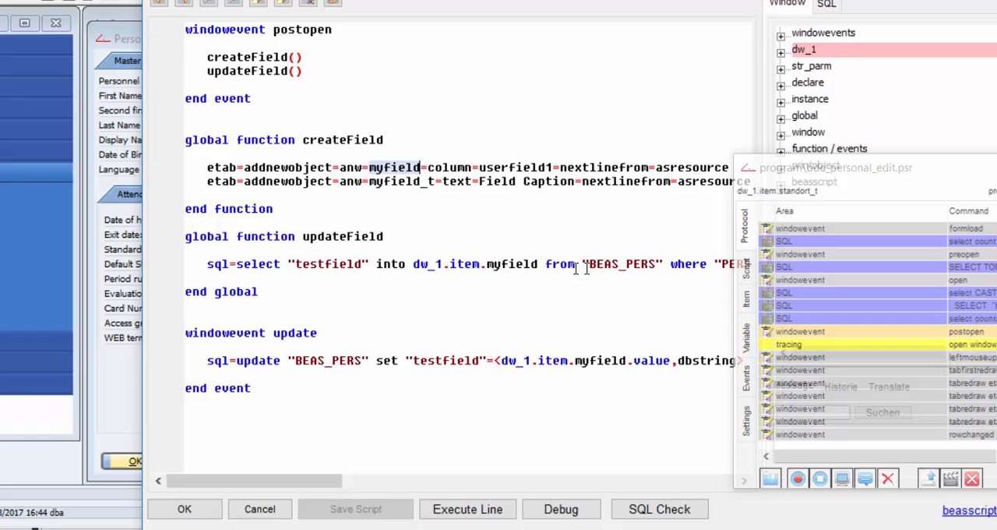
drag(253, 480, 284, 480)
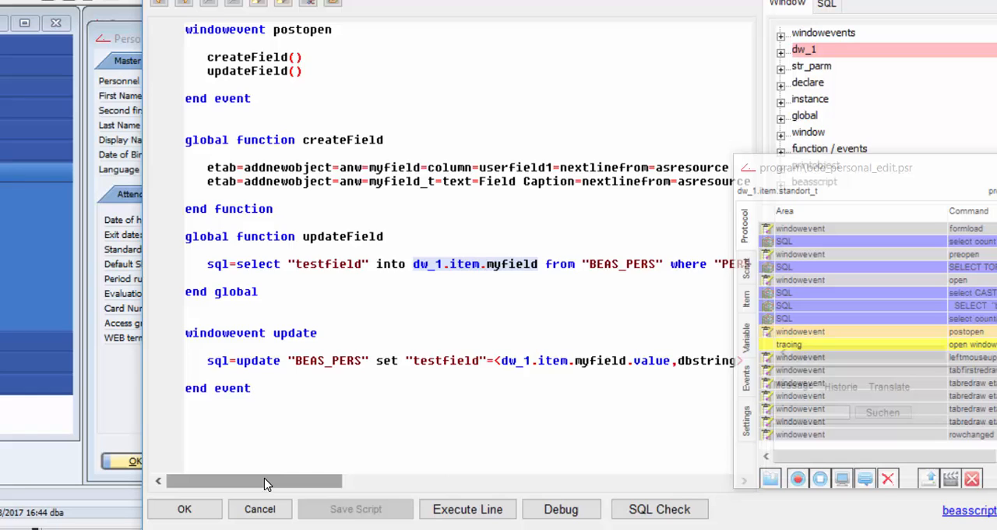
drag(265, 480, 319, 480)
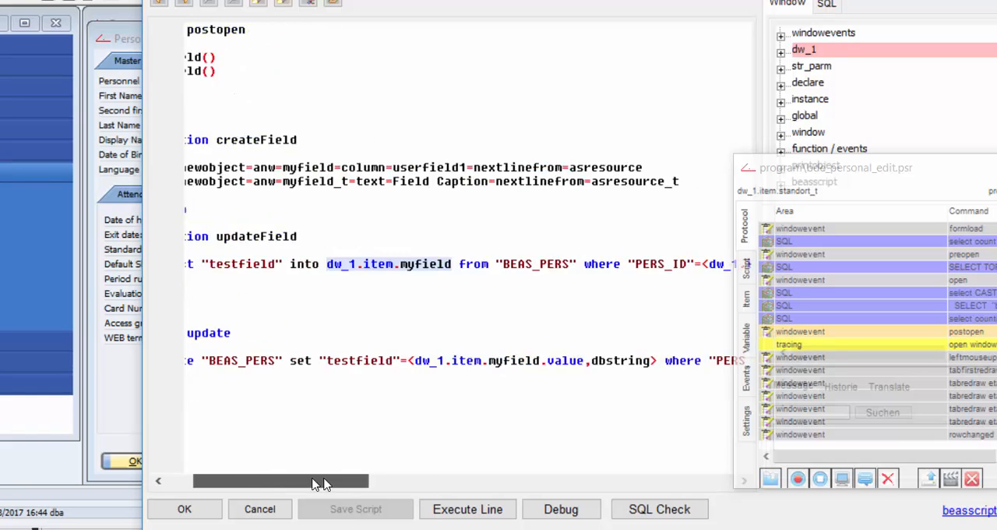
drag(281, 480, 373, 480)
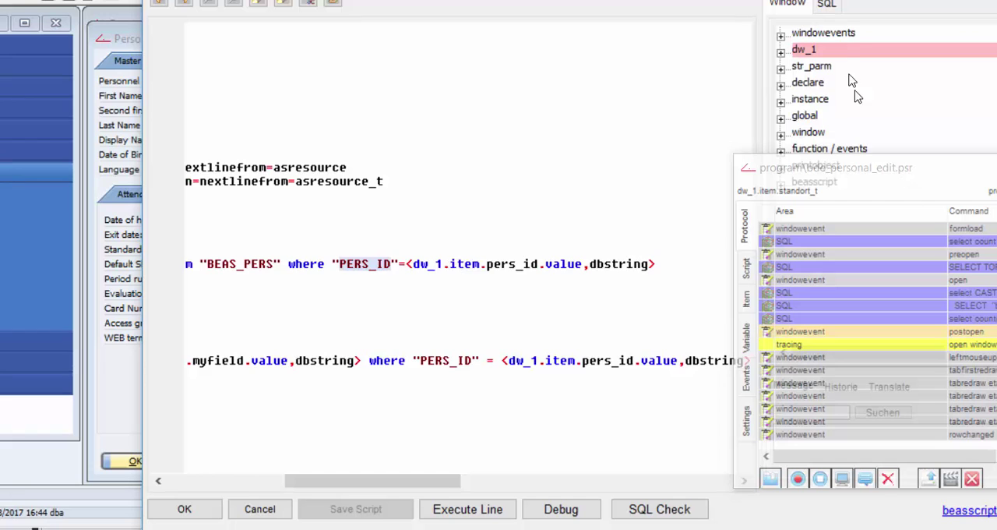
- Inspect dw_1 item fields (pers_id 3) and dw_1.item.myfield, then close the Usersource editor with OK
click(780, 50)
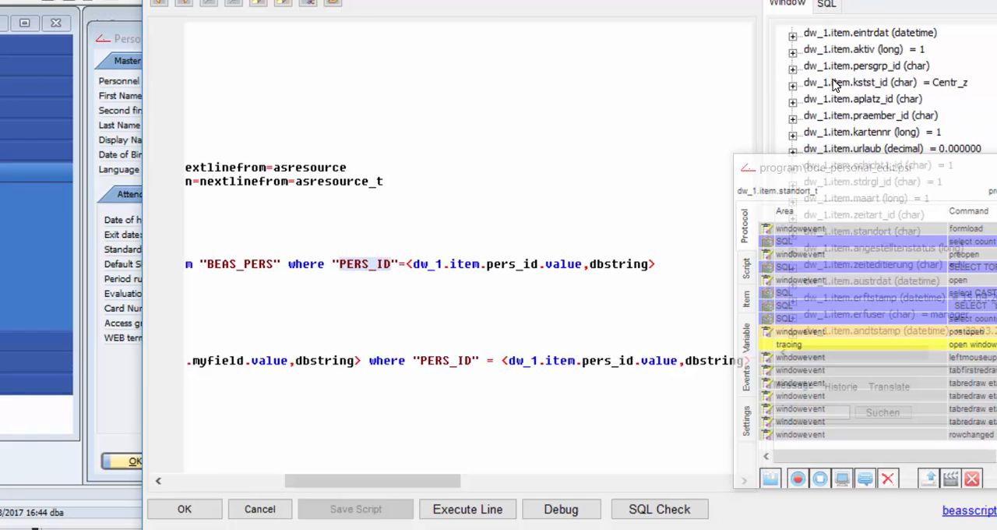
scroll(down, 3)
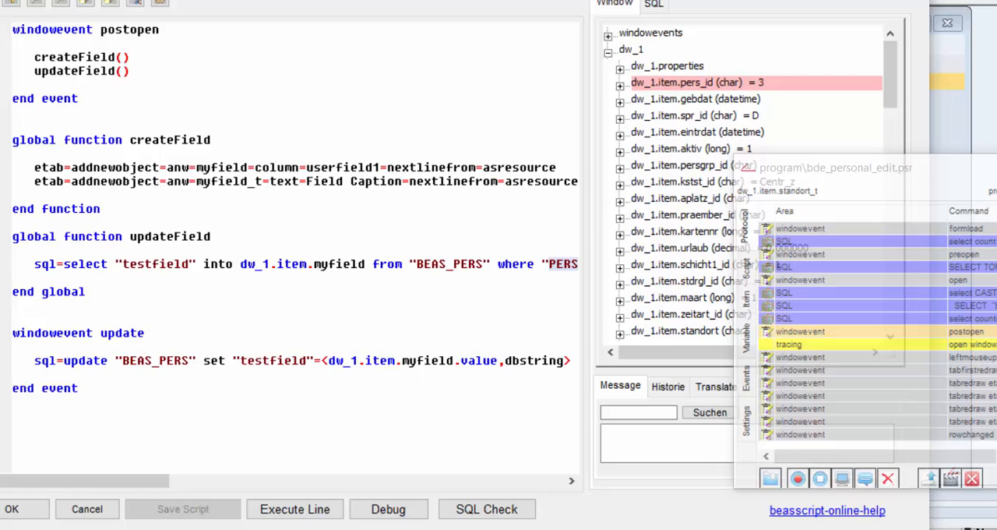
double_click(122, 334)
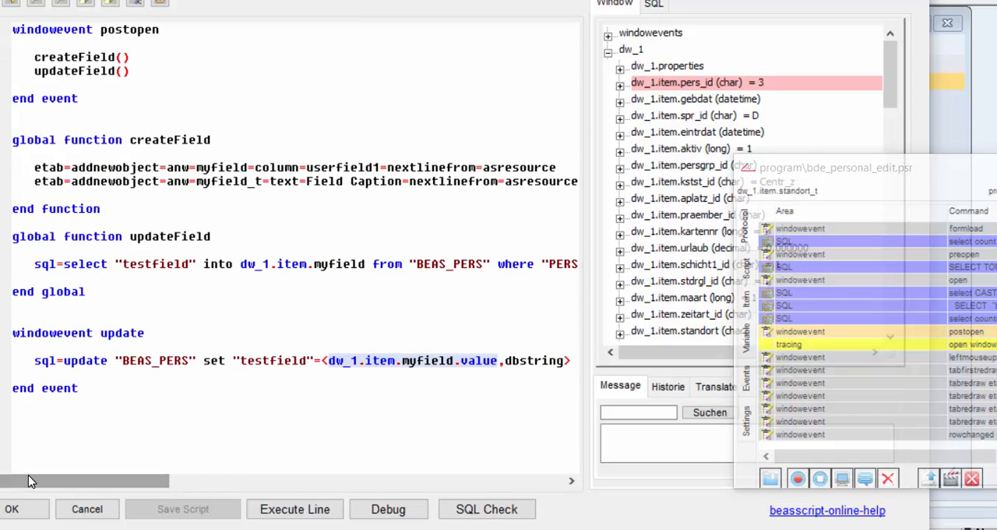
click(424, 362)
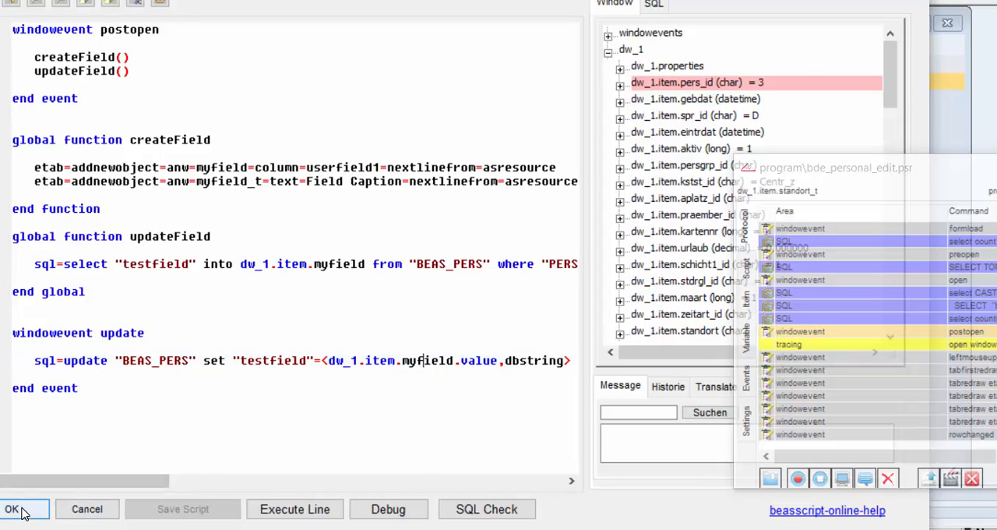
click(17, 508)
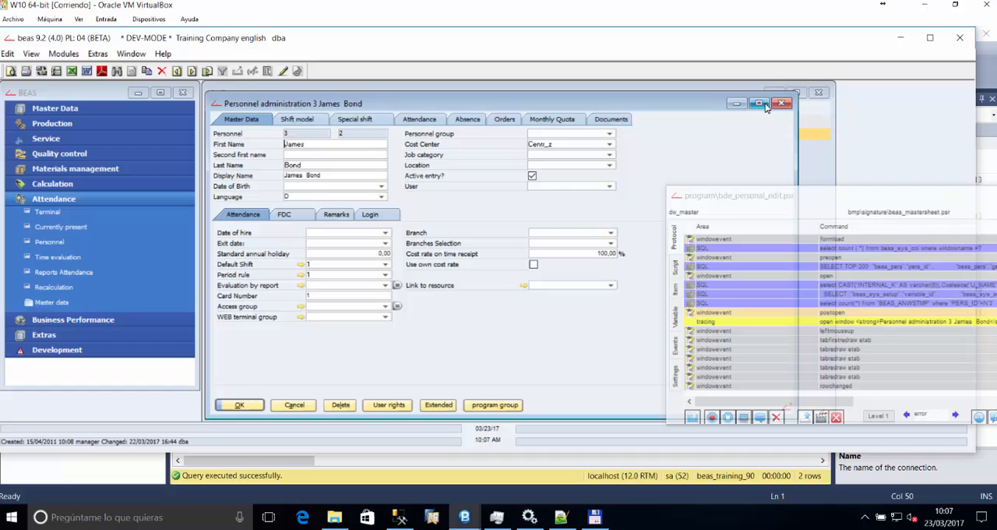
- Close and reopen James Bond's personnel record so the new Field Caption field appears
click(791, 103)
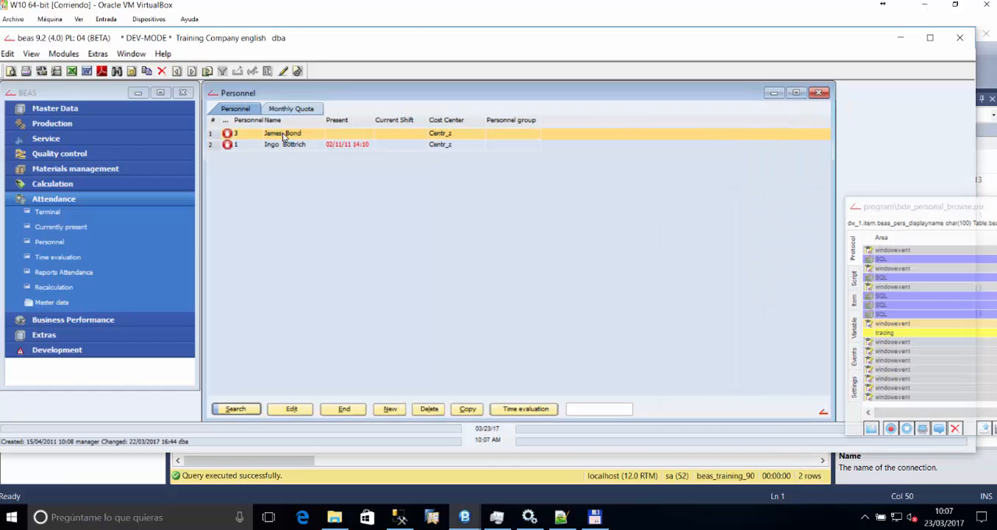
double_click(284, 132)
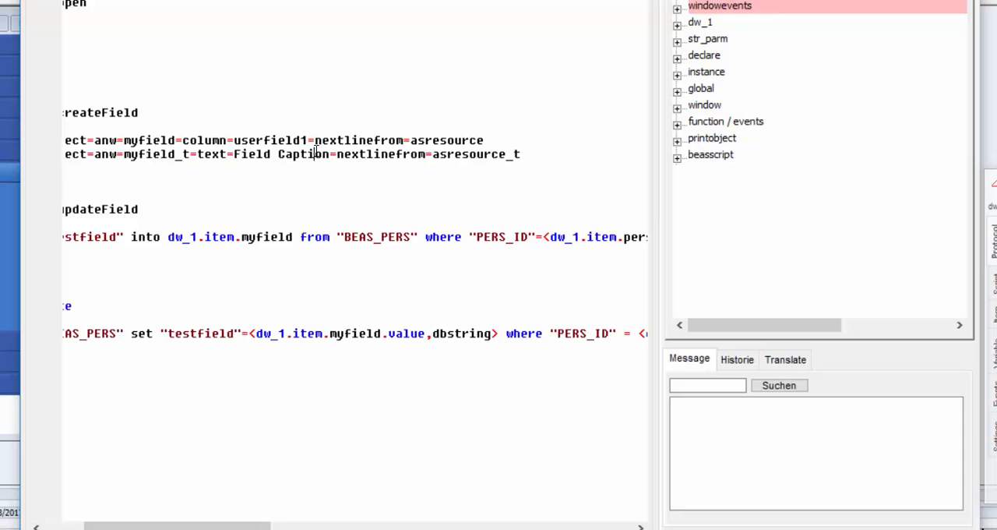
double_click(297, 154)
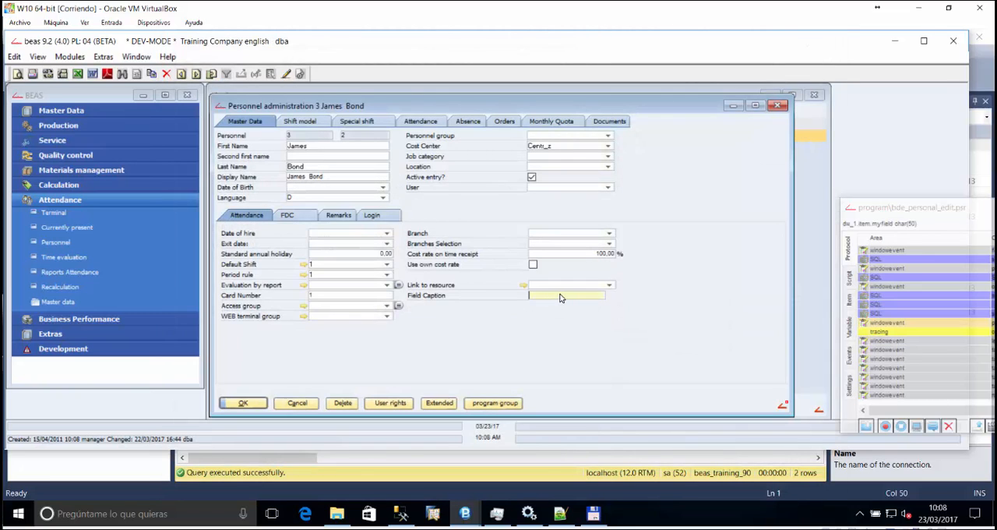
- Enter mytext in the Field Caption field and update the personnel record
text(sd)
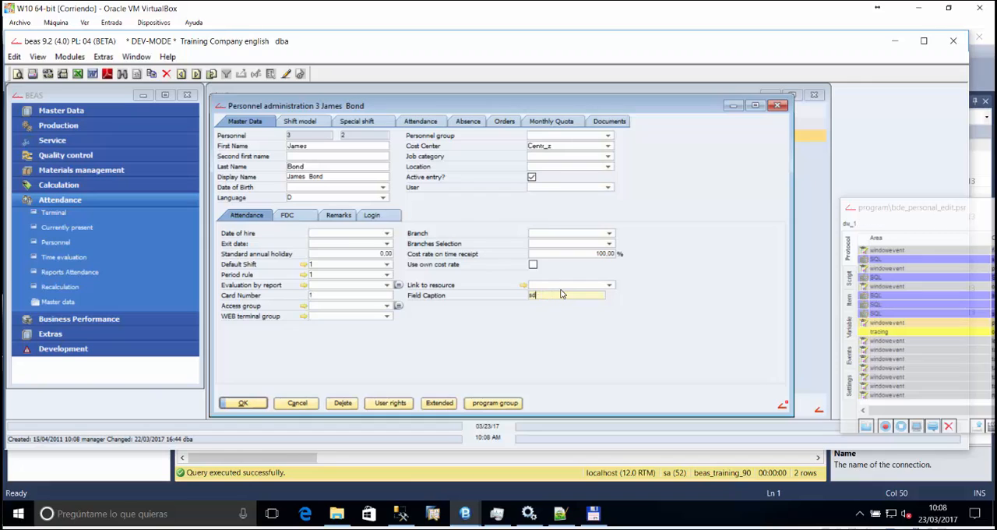
text(mytext1)
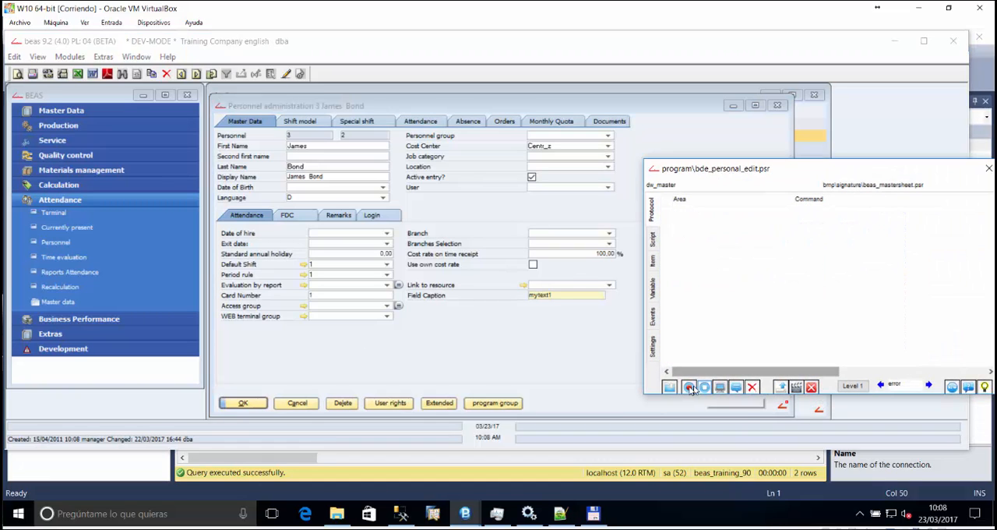
mouse_move(689, 386)
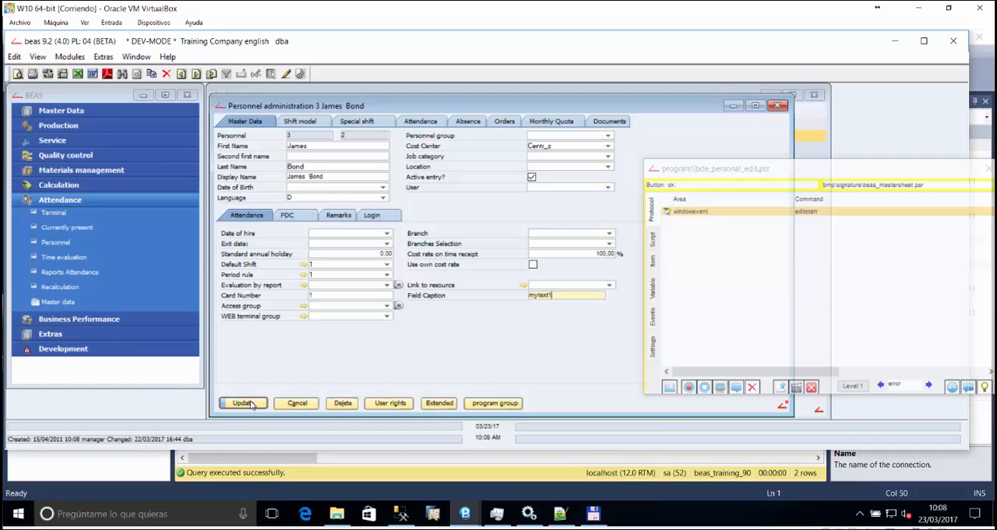
click(243, 402)
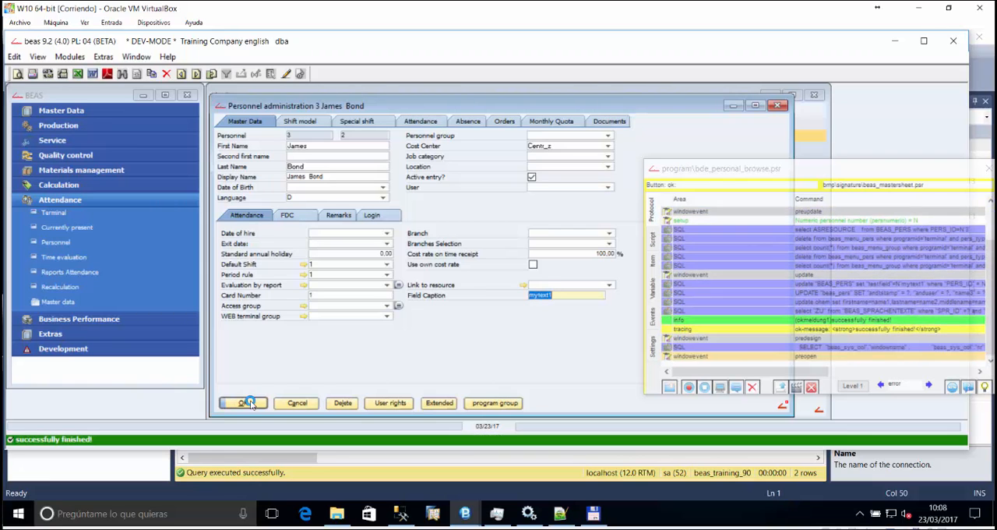
click(243, 402)
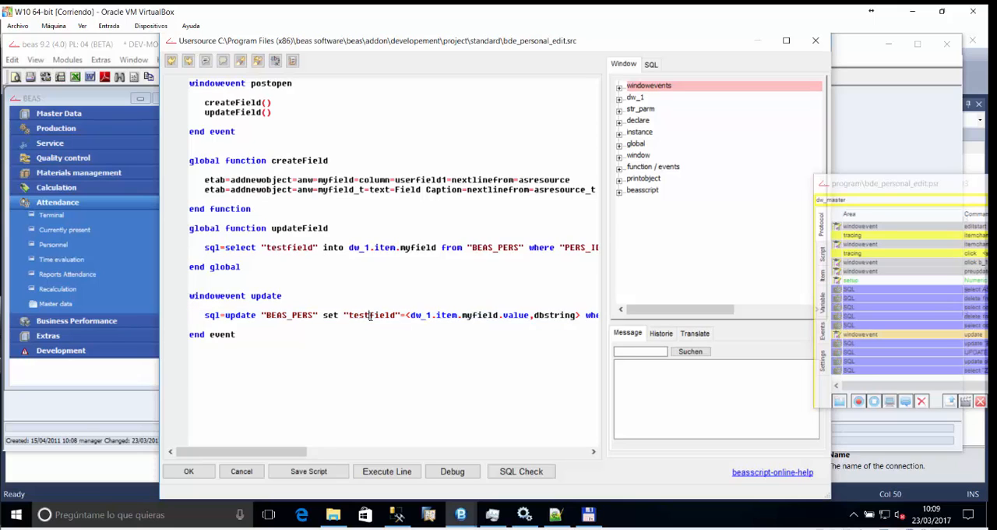
mouse_move(813, 40)
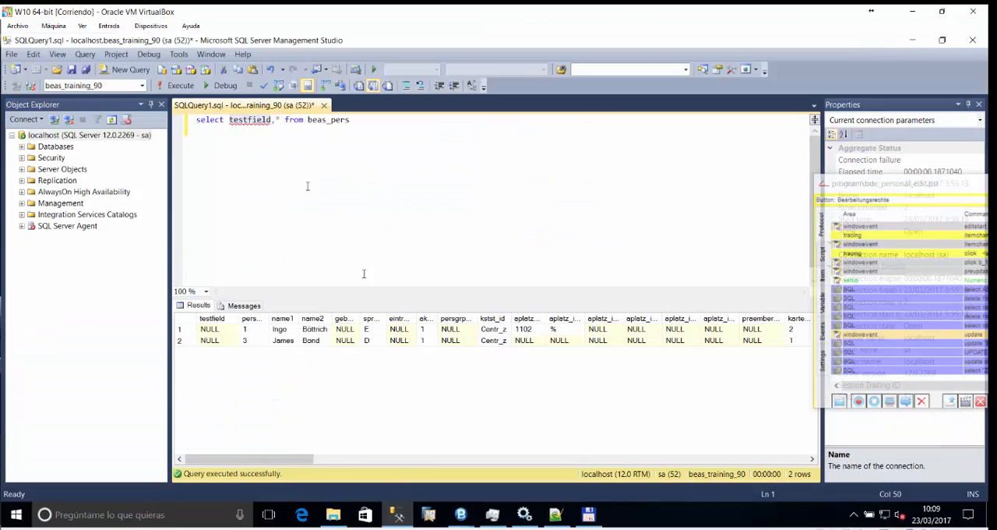
- Run 'select testfield,* from beas_pers' and scroll the results to the udf columns
click(181, 86)
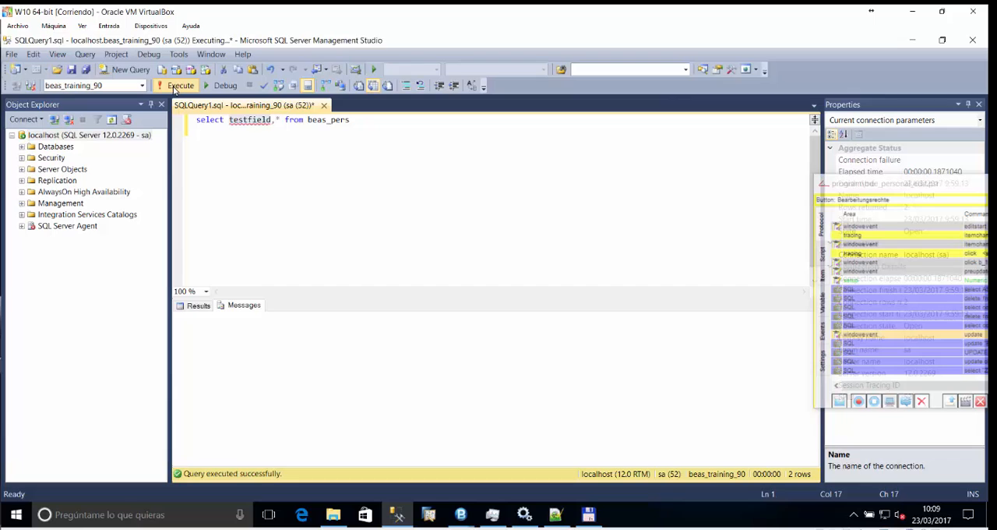
click(179, 86)
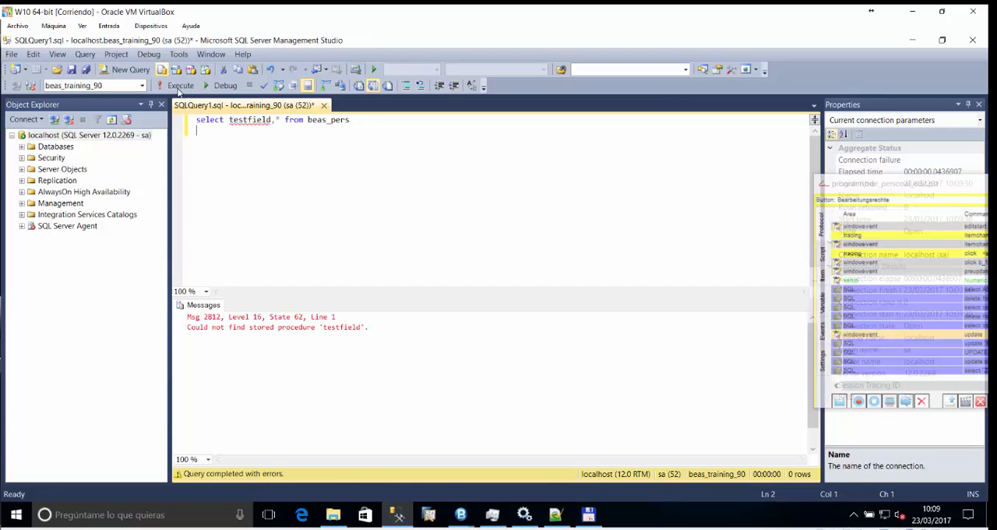
click(178, 86)
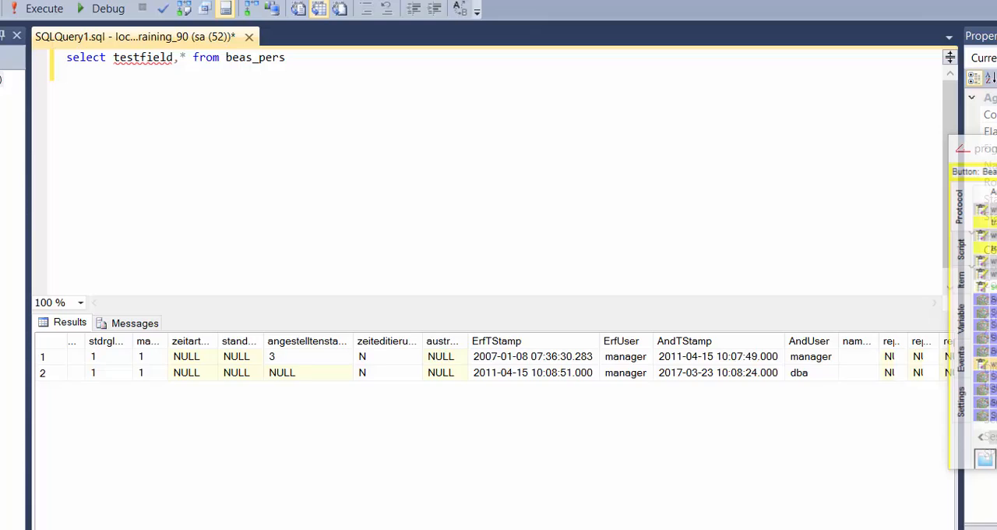
scroll(right, 3)
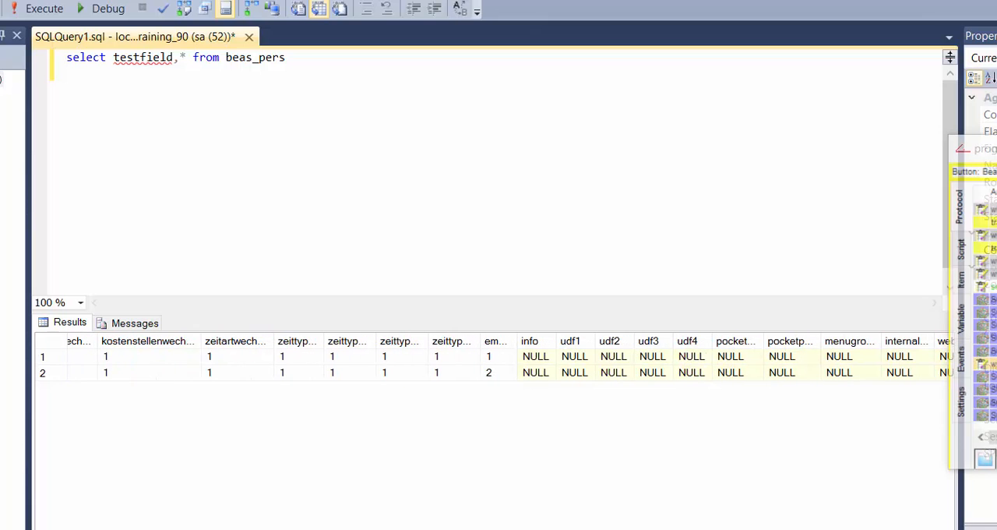
mouse_move(688, 357)
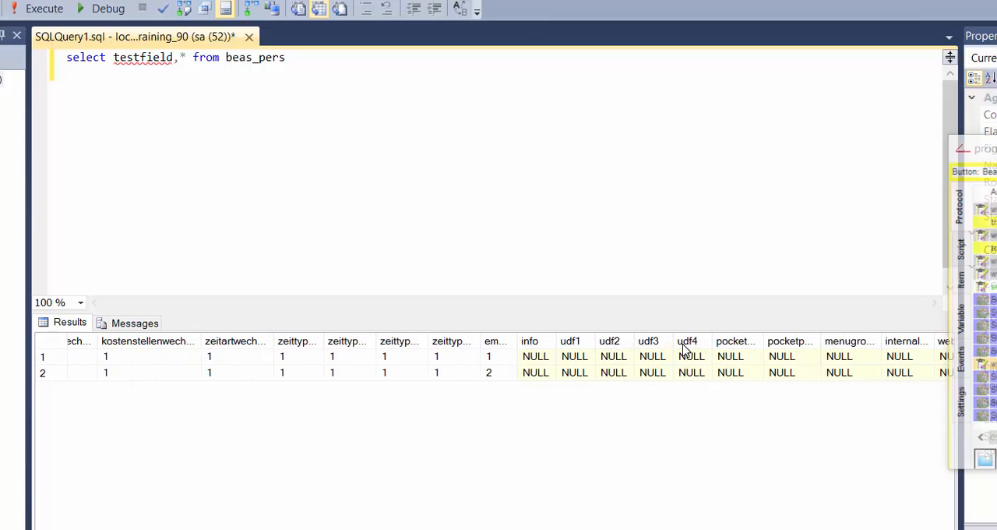
- Check that udf1 is NULL for both employee rows
click(574, 357)
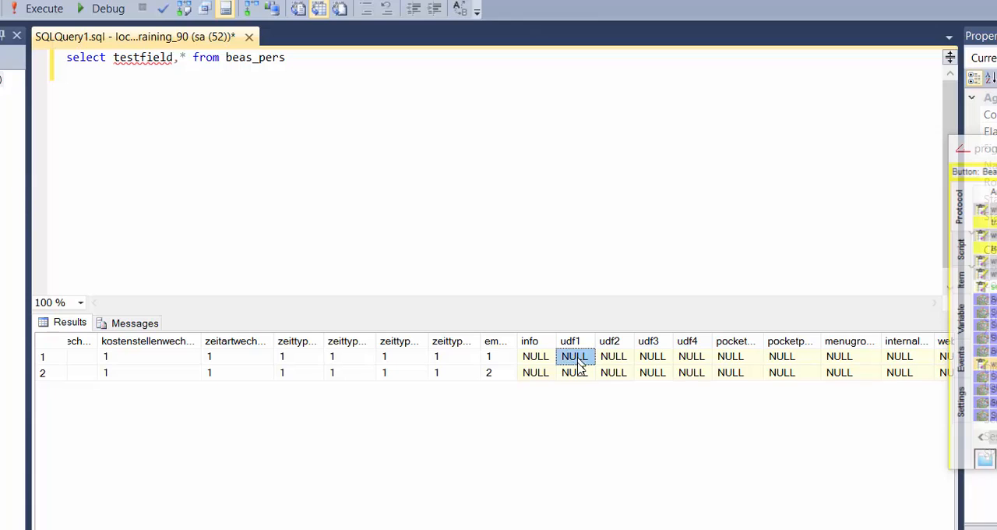
click(573, 372)
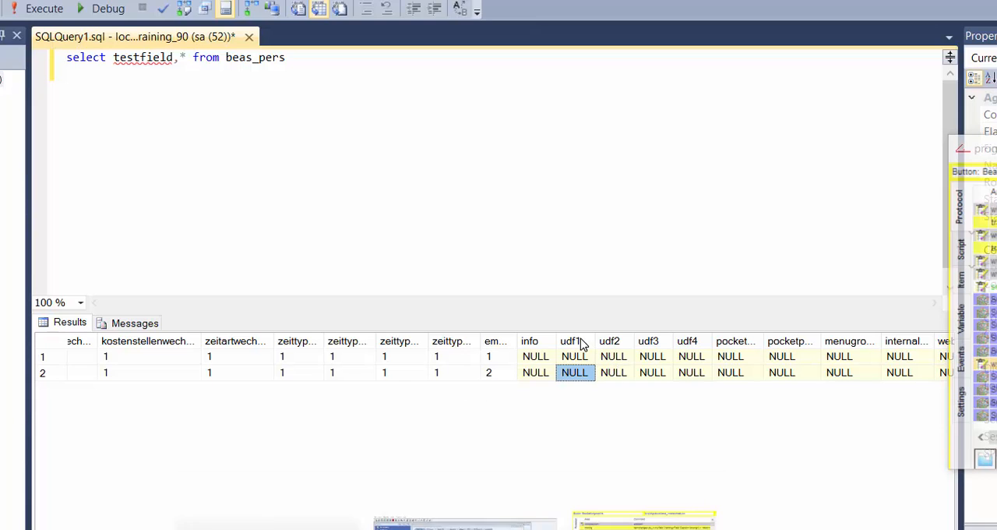
click(573, 357)
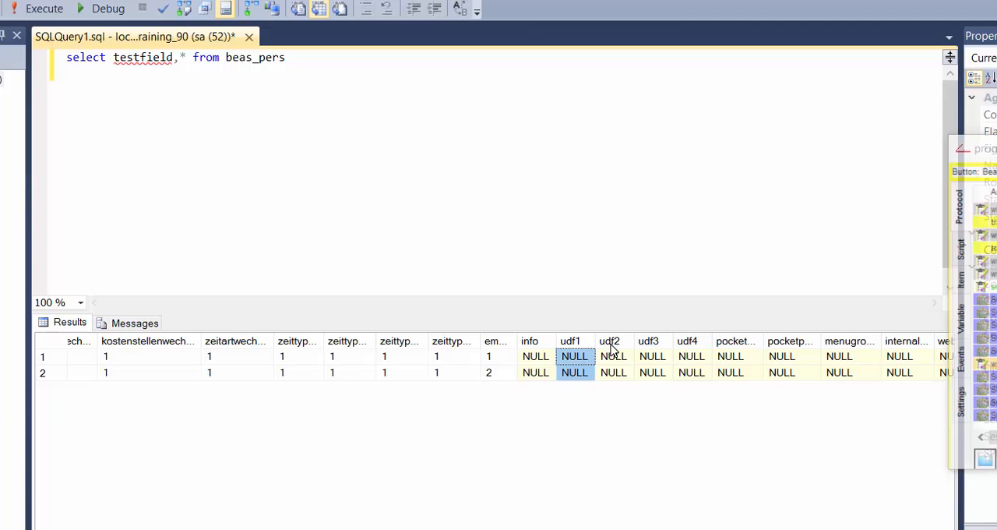
mouse_move(613, 346)
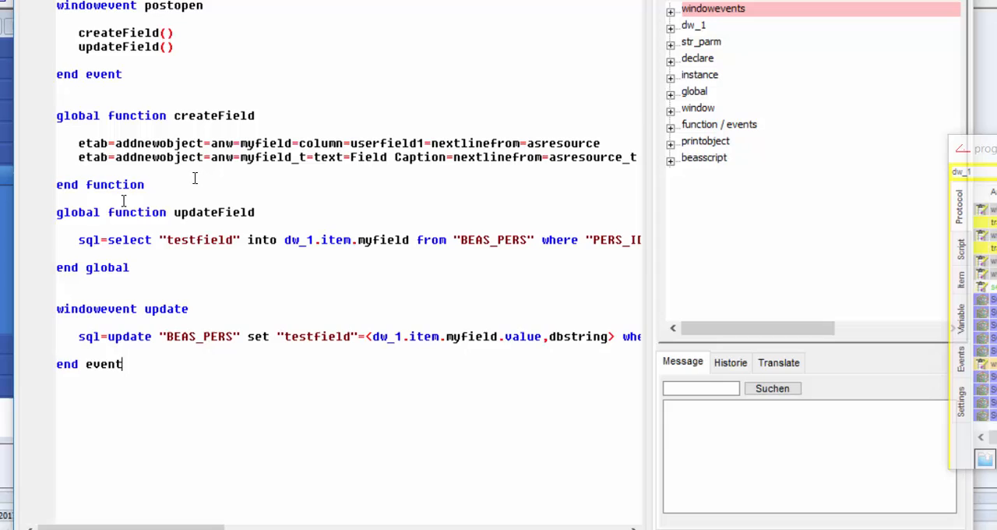
- Rebind myfield from userfield1 to a udf column, comment out the testfield SQL lines, save the script and return to the form
double_click(387, 143)
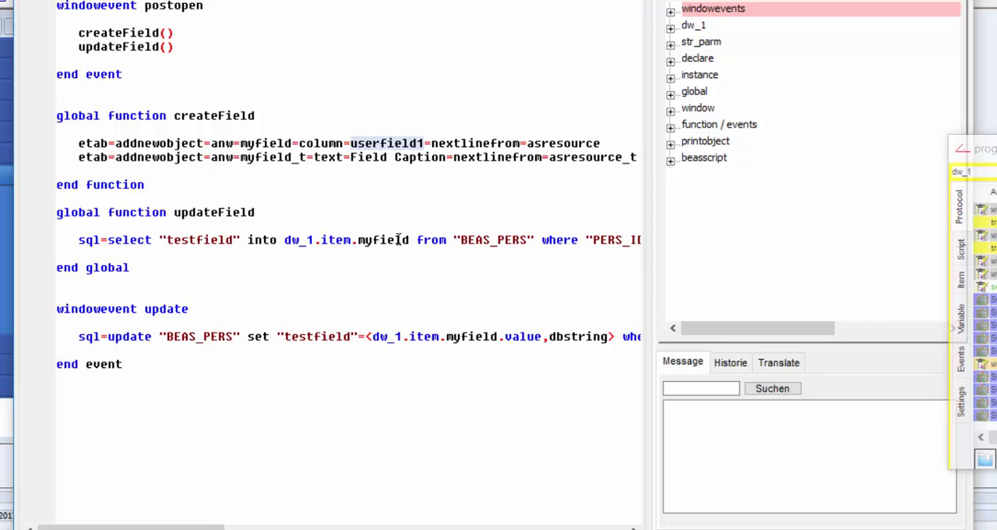
text(udf)
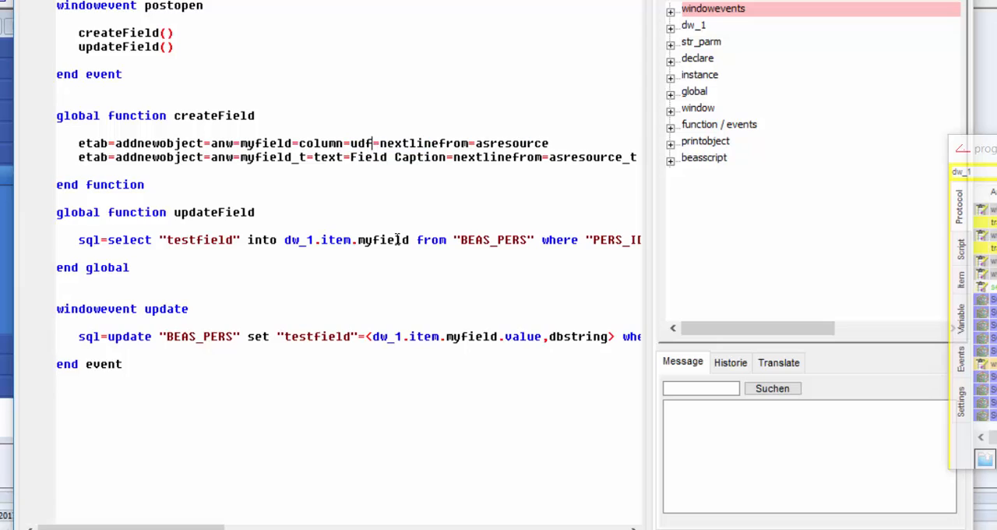
text(2)
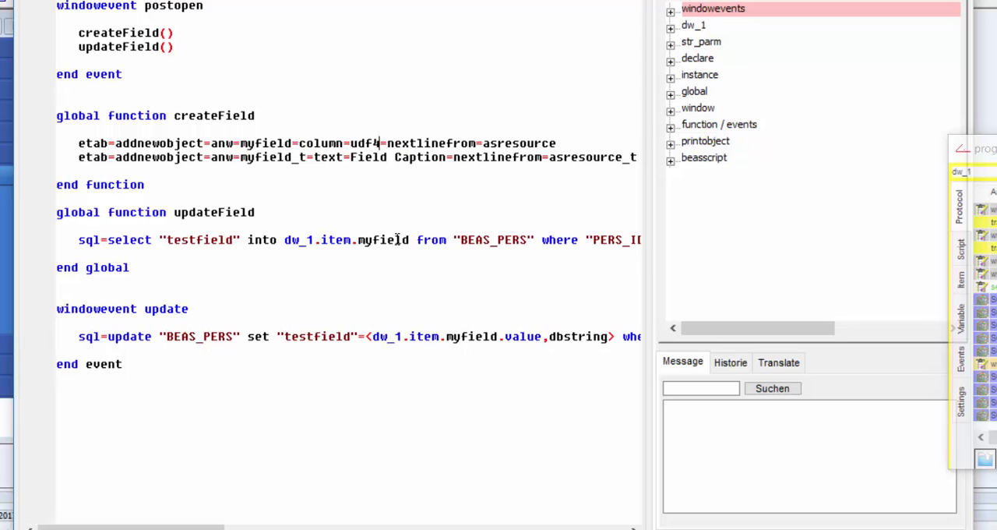
click(78, 240)
text(//)
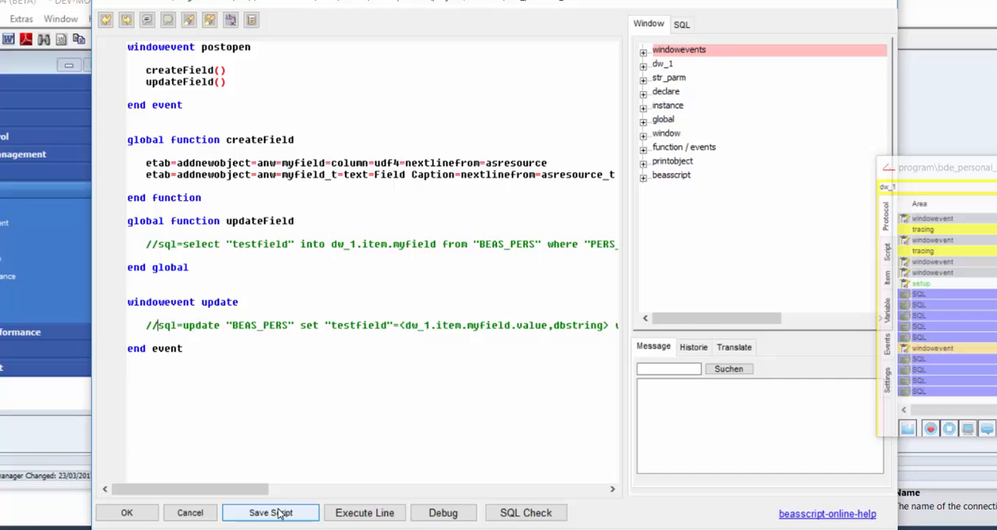
click(271, 512)
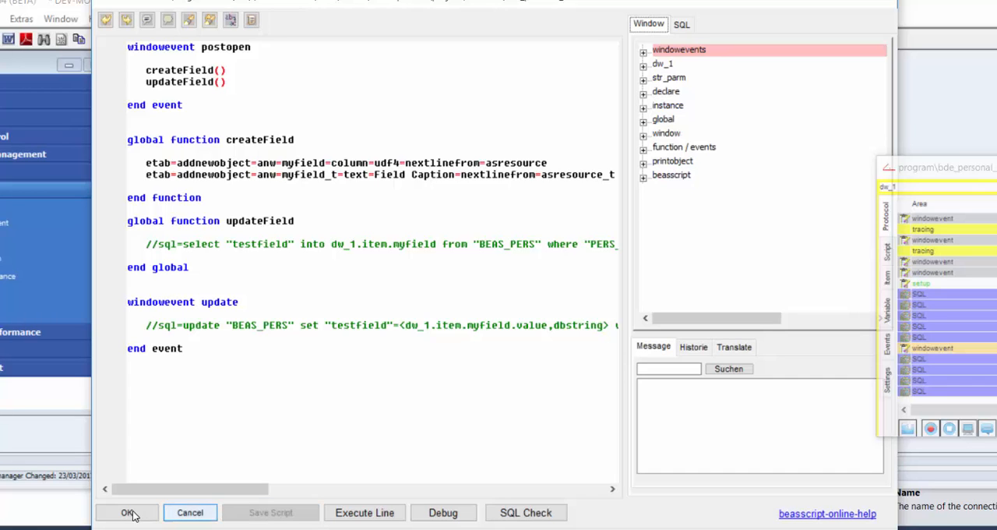
click(126, 512)
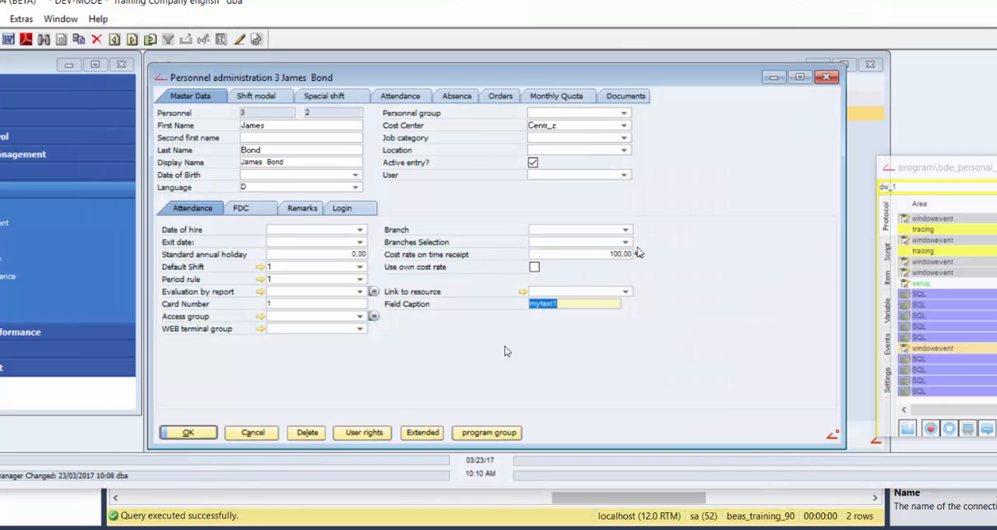
- Enter mytextudf4 in James Bond's Field Caption and update the record
click(187, 434)
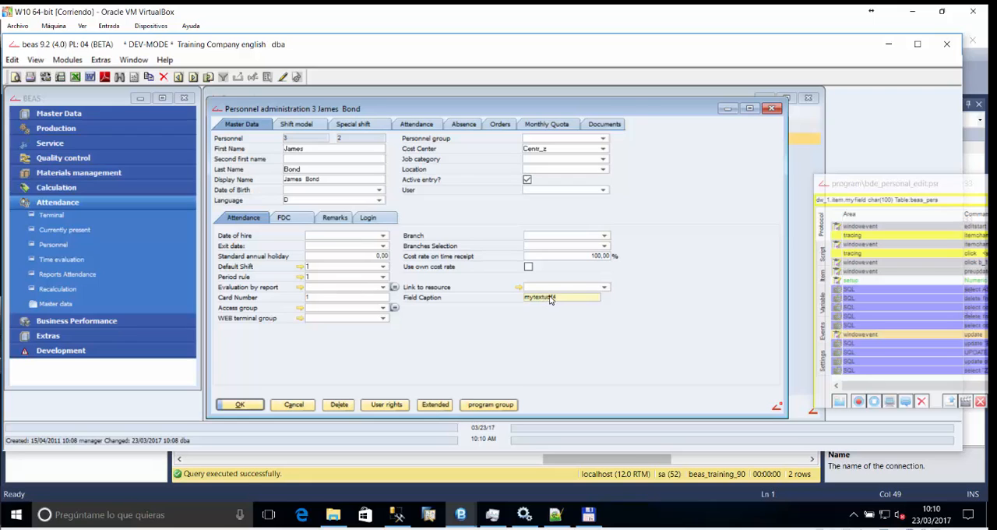
click(240, 405)
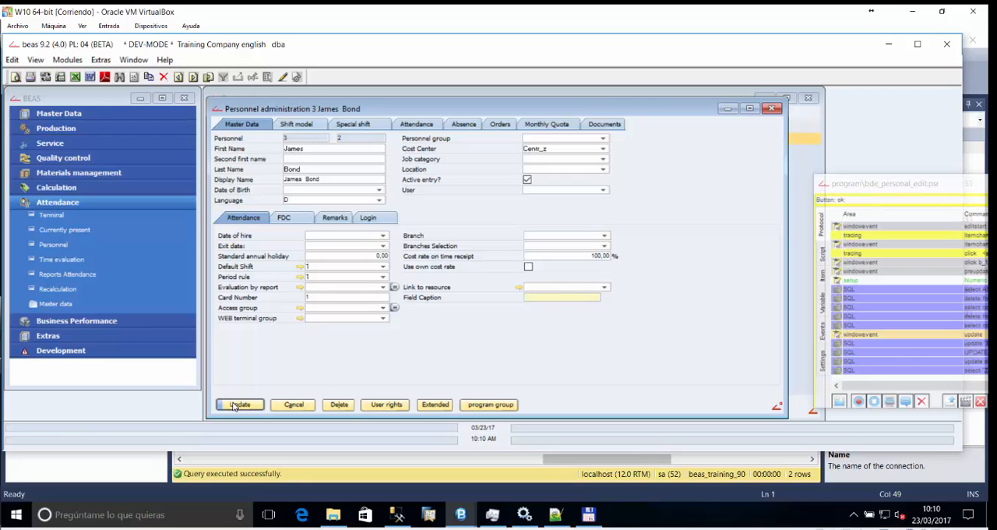
click(240, 405)
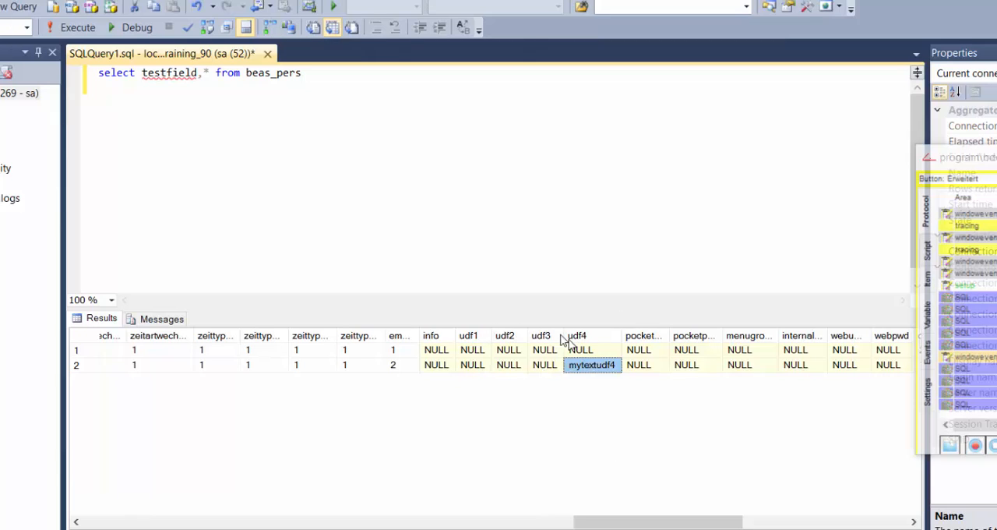
mouse_move(477, 335)
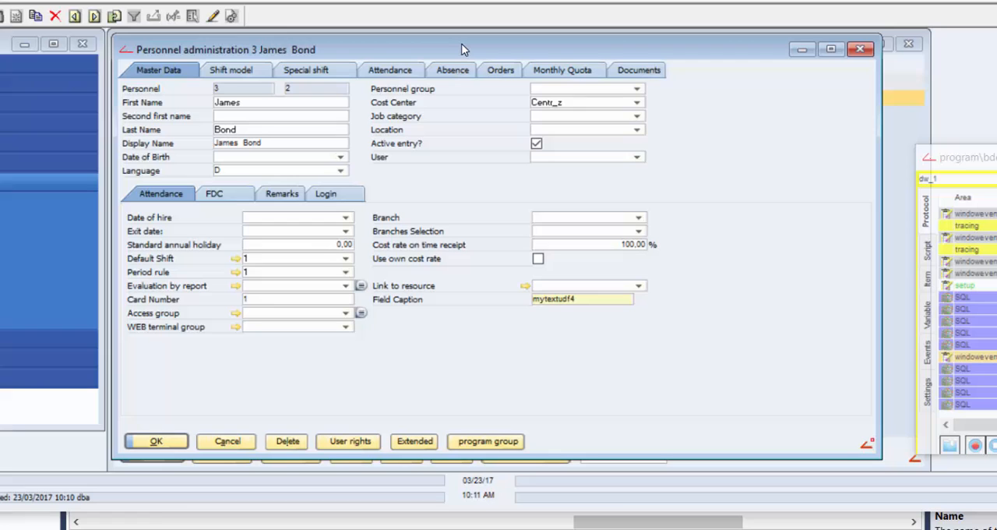
- Return to beas and reach the standard add-on project's Customer-Specification settings
click(580, 299)
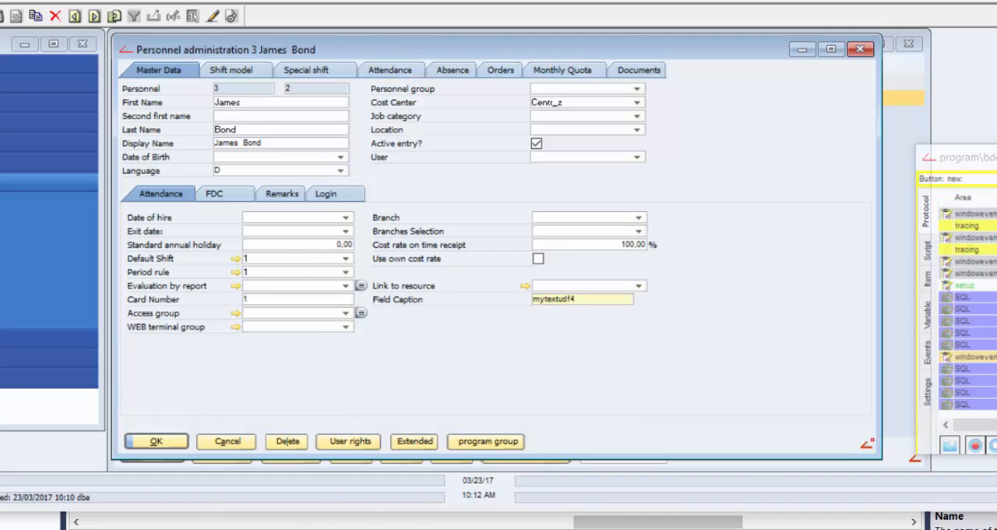
click(579, 300)
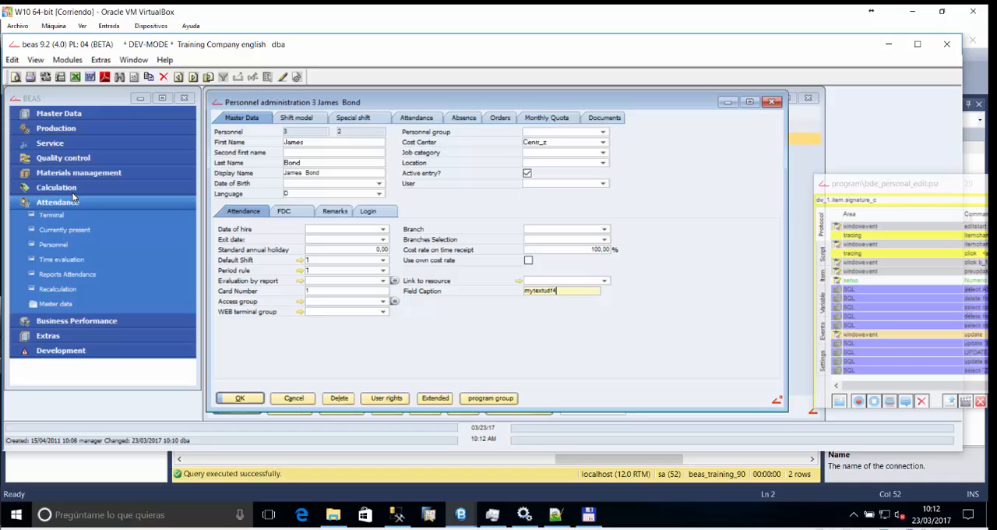
click(47, 230)
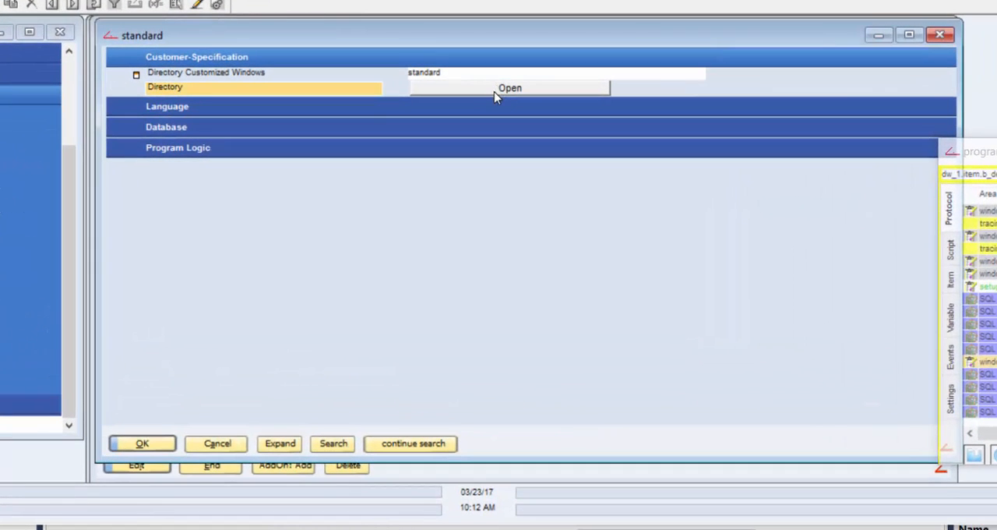
- Open the Directory Customized Windows folder in File Explorer, listing bde_personal_edit.src
click(511, 87)
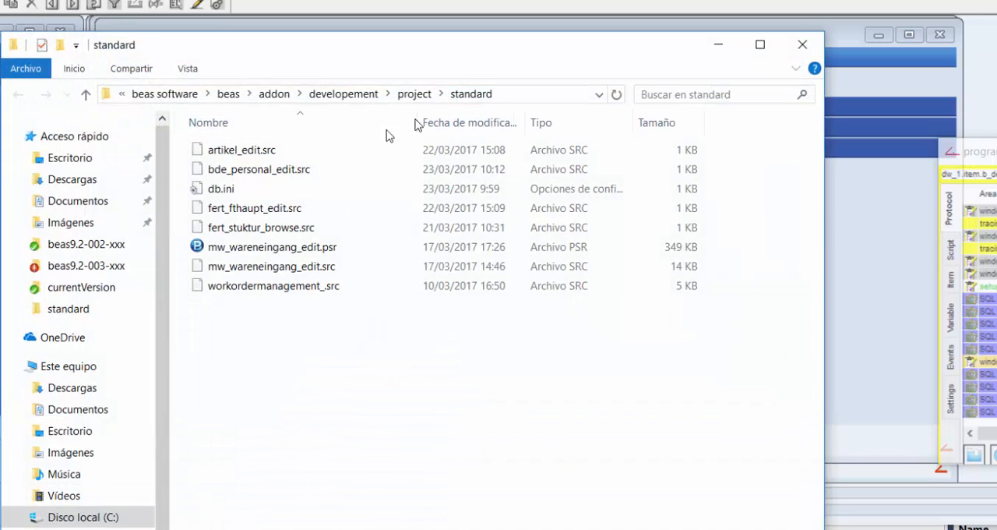
mouse_move(284, 178)
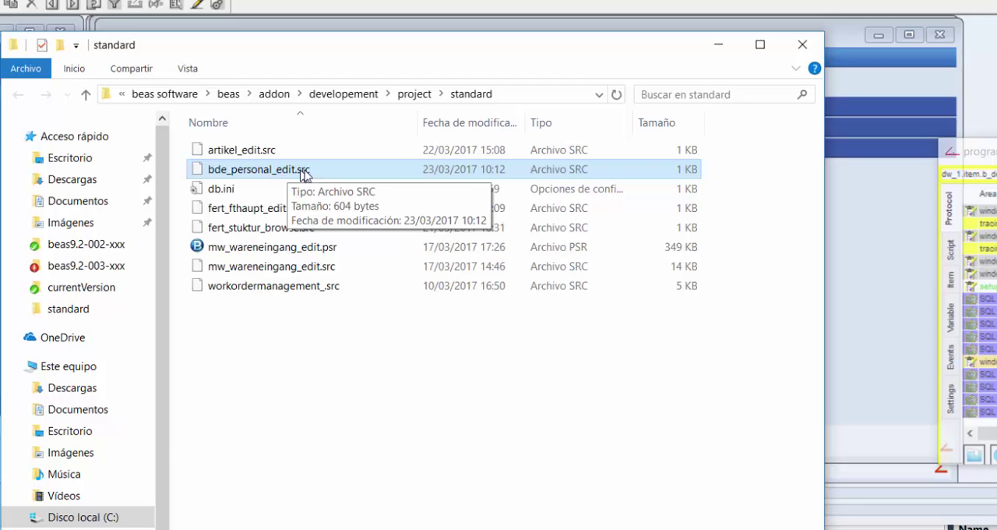
mouse_move(287, 178)
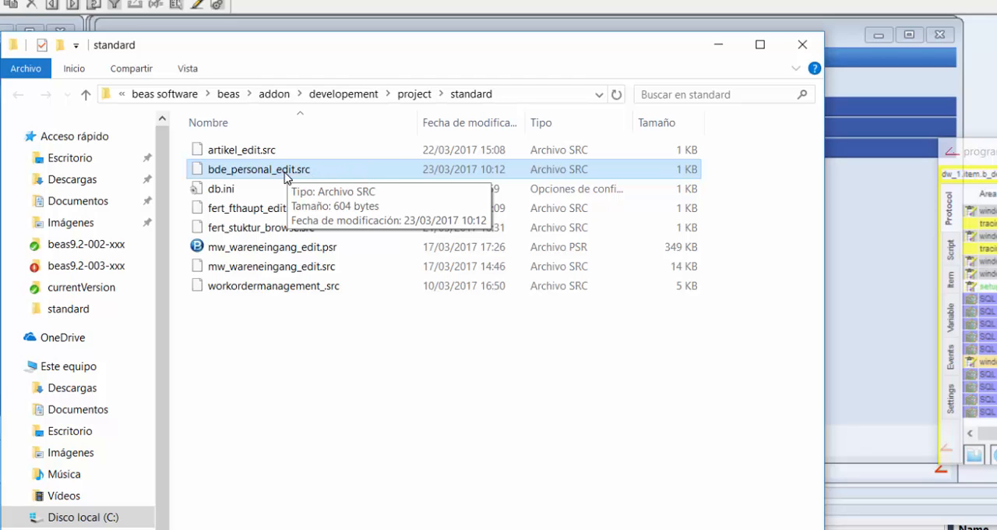
- Edit bde_personal_edit.src with Notepad++ and reload it with its latest saved content
right_click(259, 168)
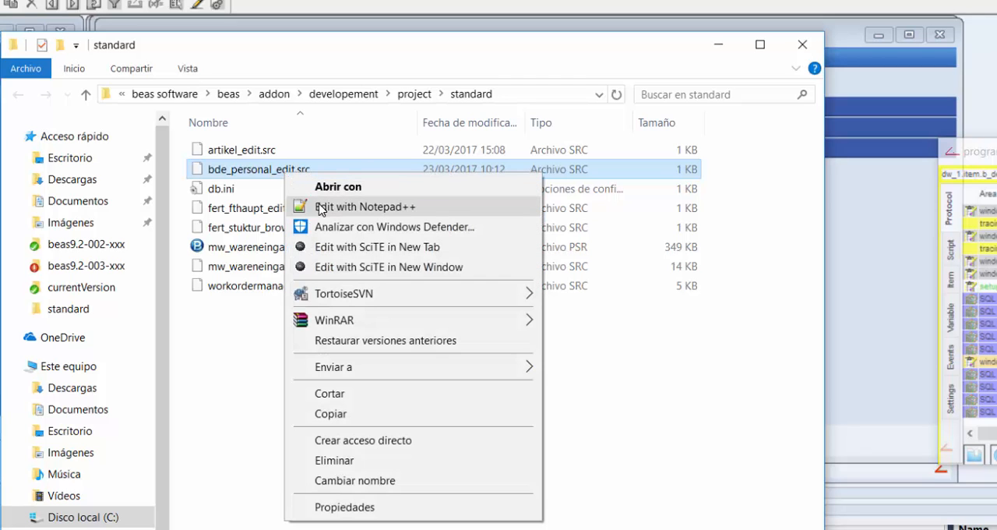
click(364, 206)
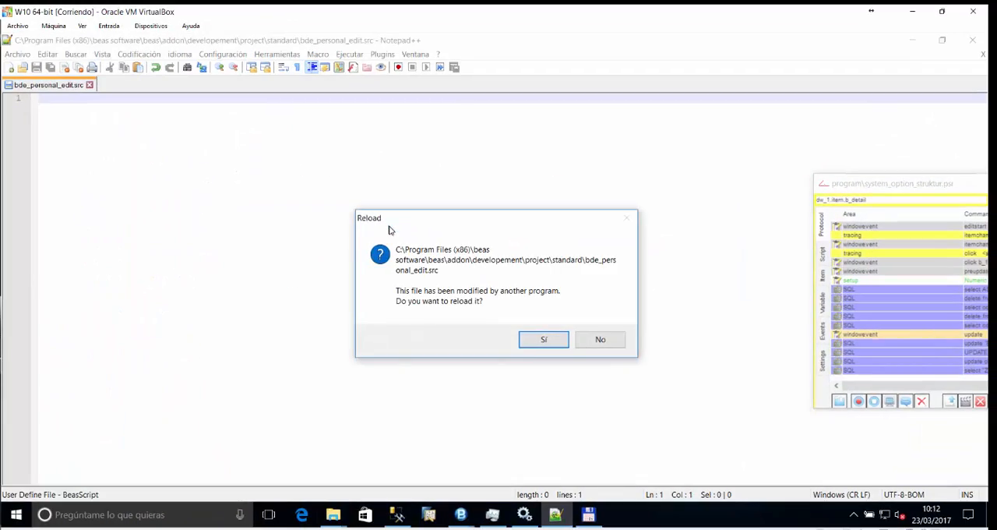
click(543, 338)
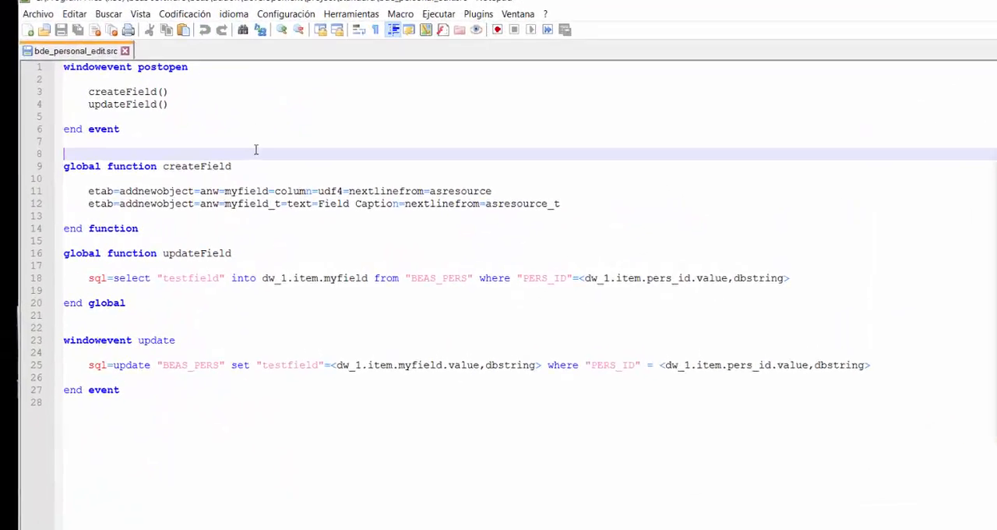